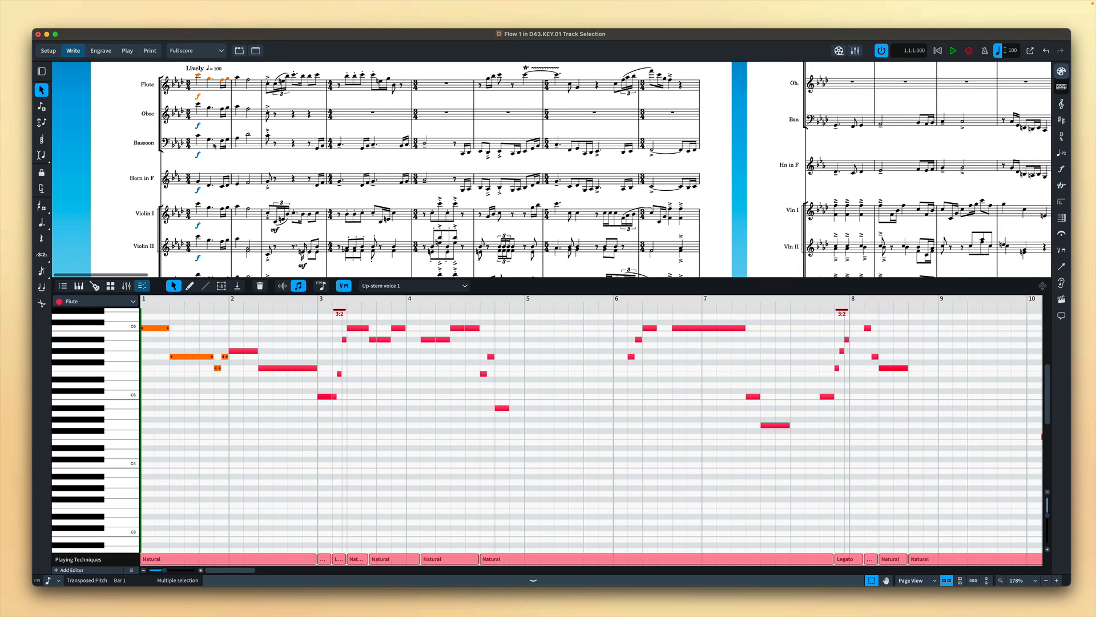
Switch the Key Editor from Flute to Horn (F), then select Bassoon notes in the score.
{"action": "left_click", "coordinate": [95, 301]}
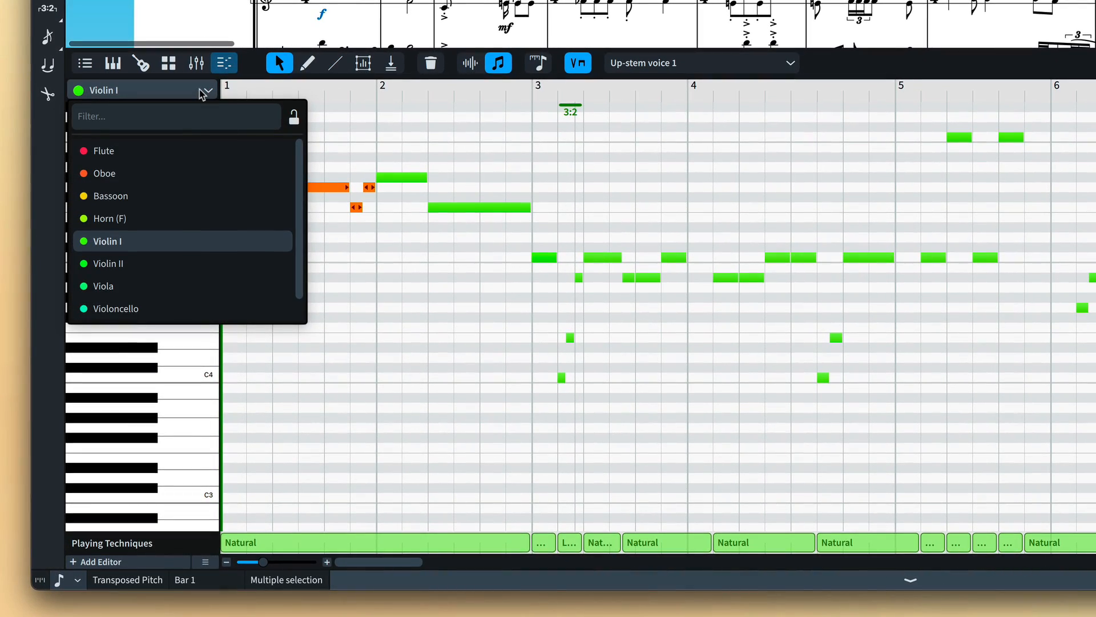
{"action": "left_click", "coordinate": [110, 217]}
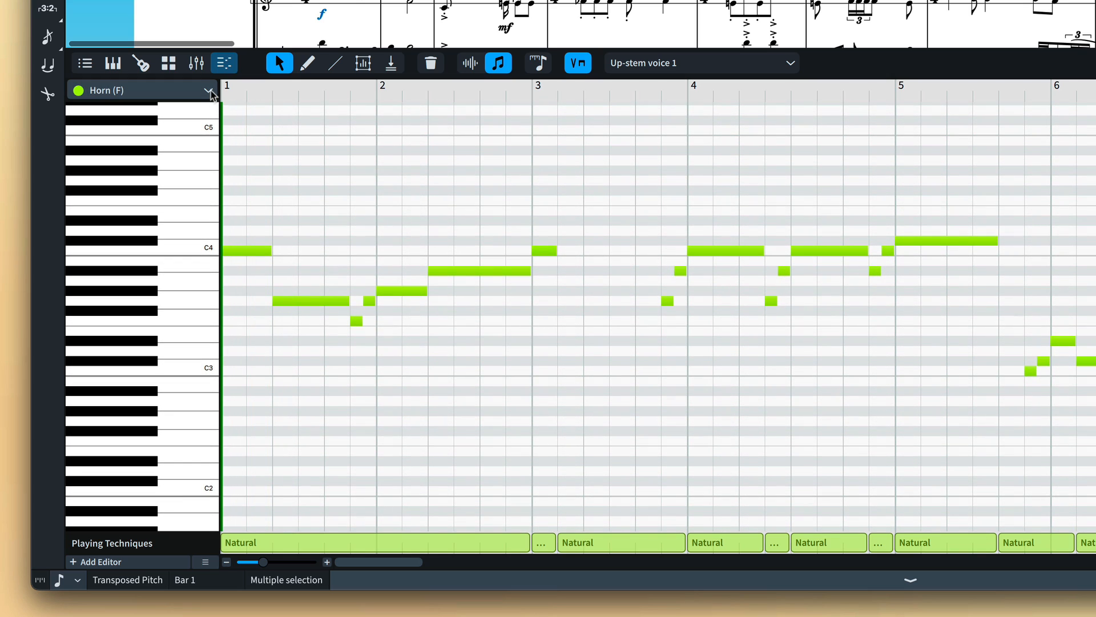
{"action": "left_click", "coordinate": [208, 89]}
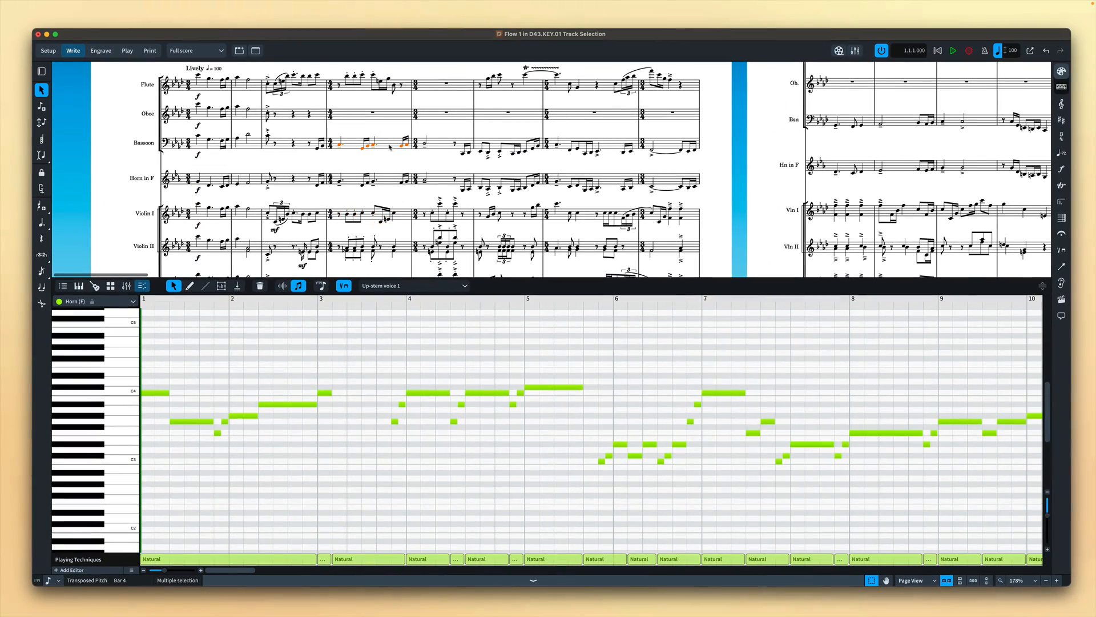
Choose Violin I in the Key Editor, then select bar 3 Flute notes so the editor follows.
{"action": "left_click", "coordinate": [126, 50]}
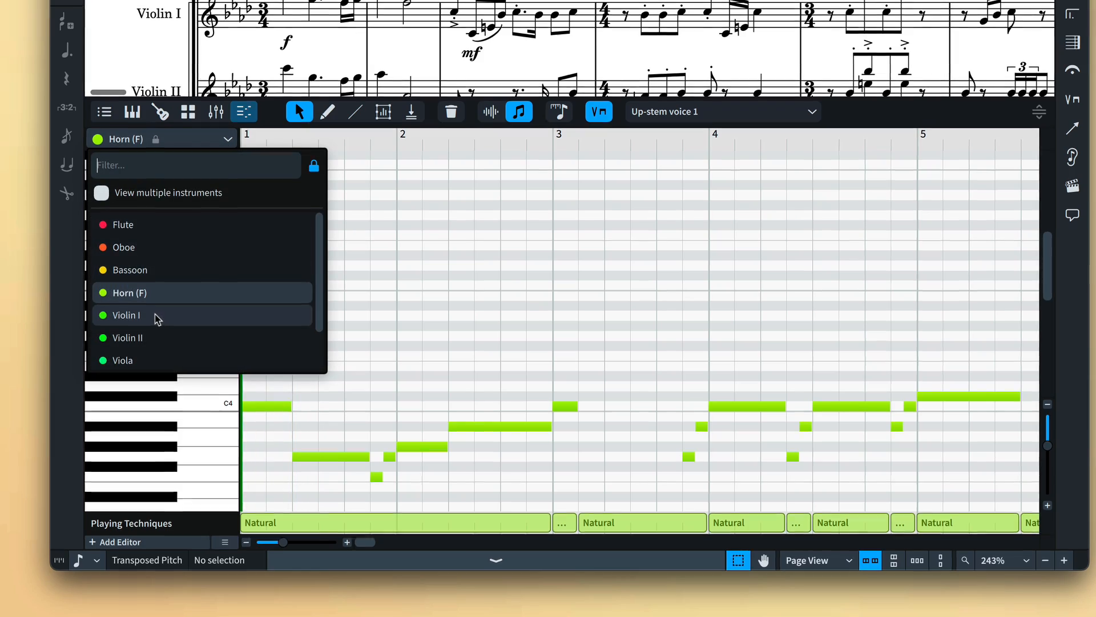
{"action": "left_click", "coordinate": [126, 315]}
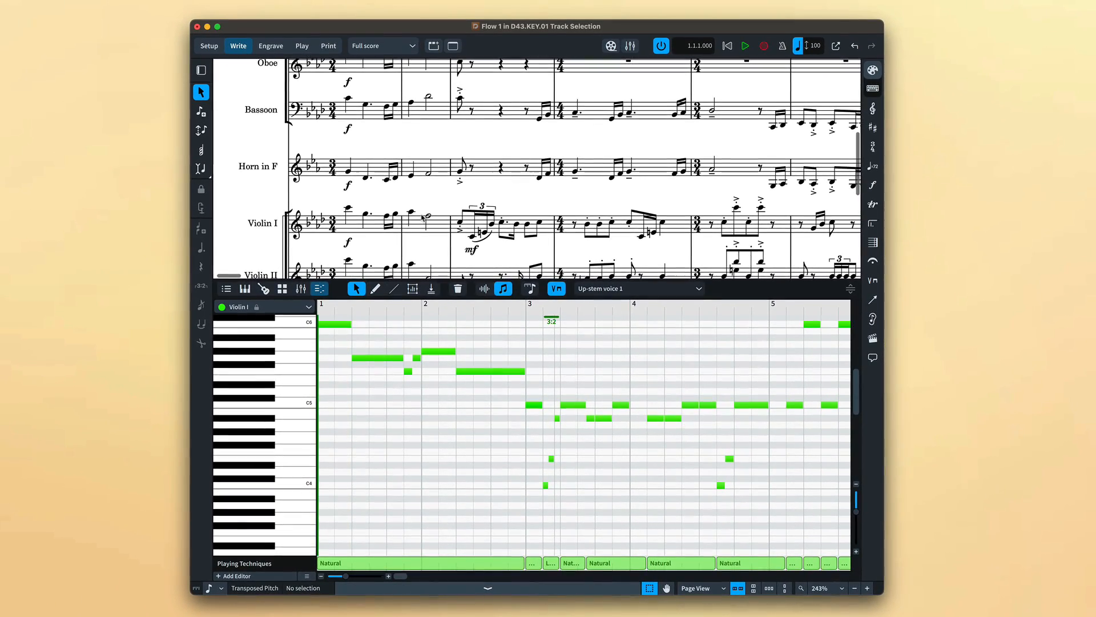
{"action": "scroll", "scroll_direction": "up", "scroll_amount": 3}
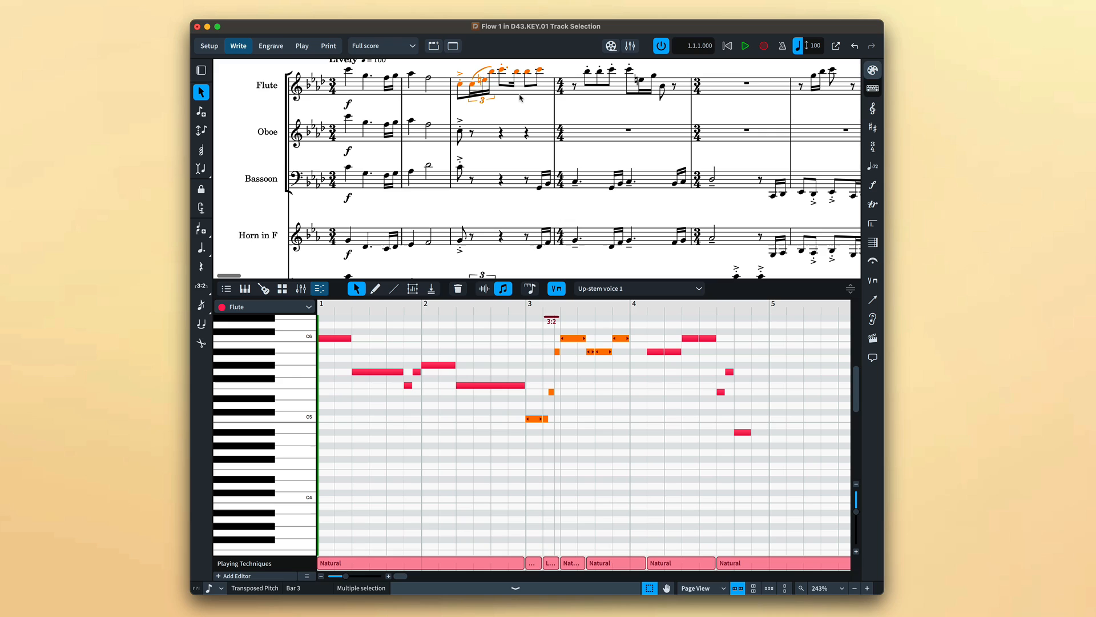
Lock the editor, enable viewing multiple instruments, and select string notes near bar 55.
{"action": "left_click", "coordinate": [263, 306]}
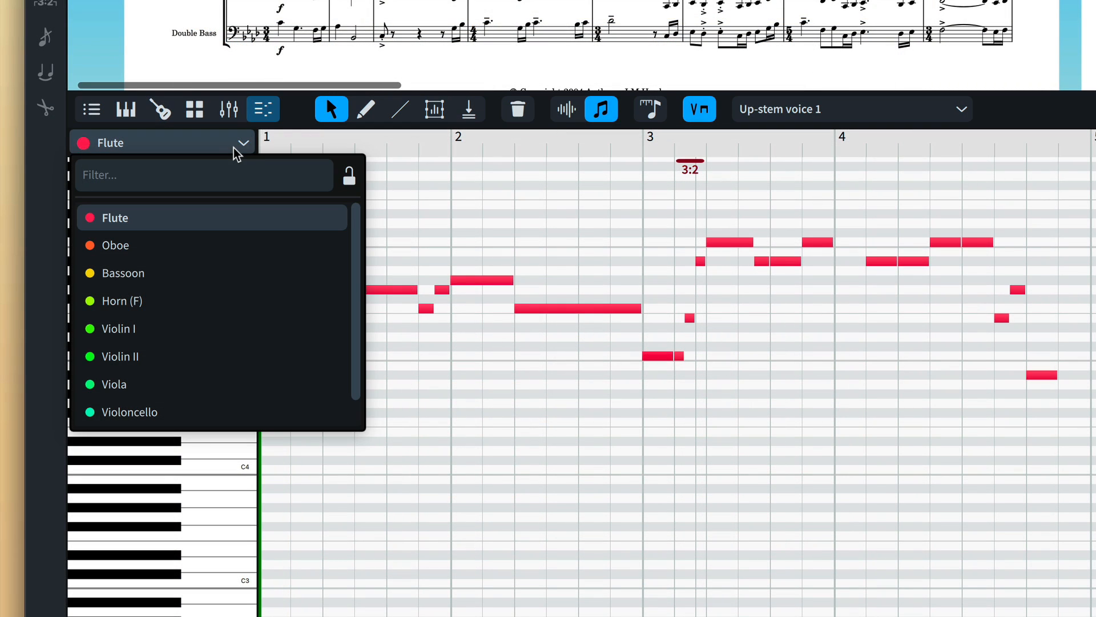
{"action": "left_click", "coordinate": [348, 175]}
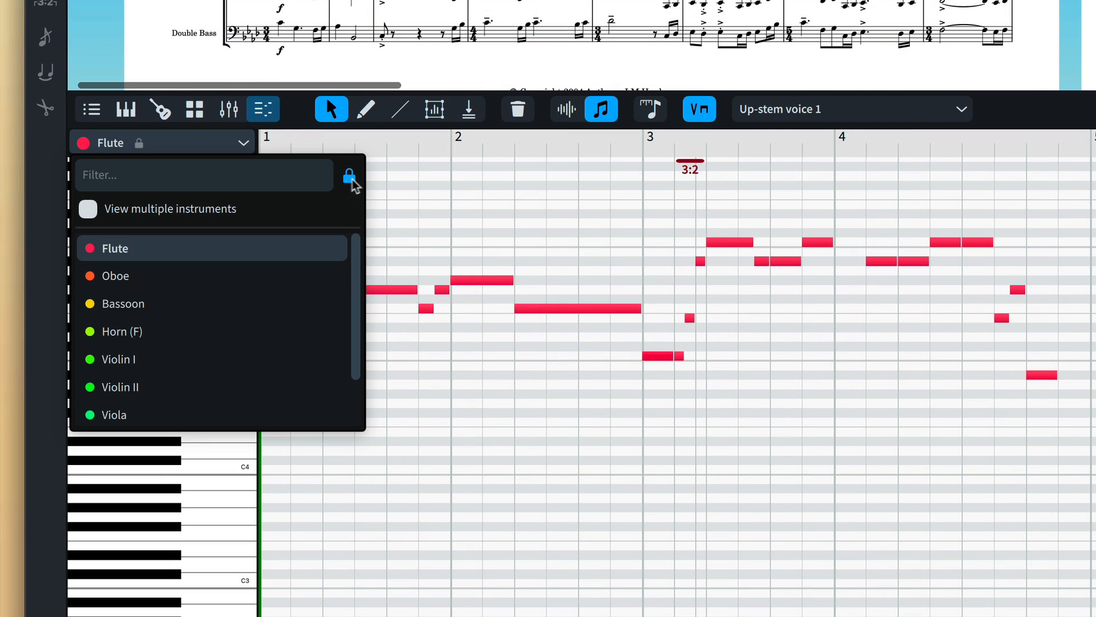
{"action": "left_click", "coordinate": [89, 209]}
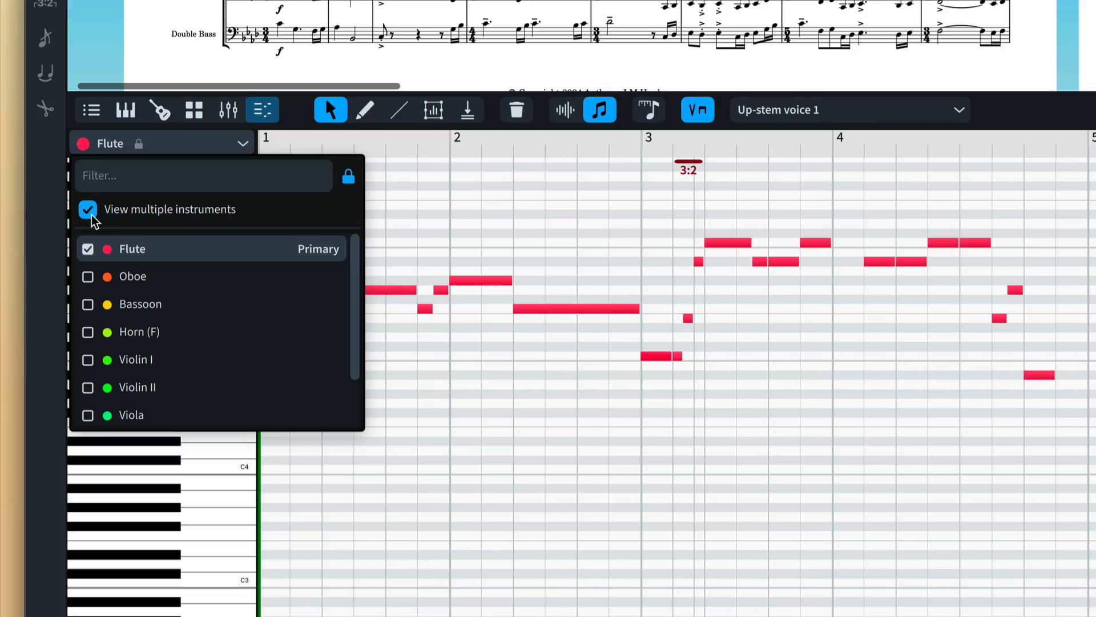
{"action": "left_click", "coordinate": [88, 276]}
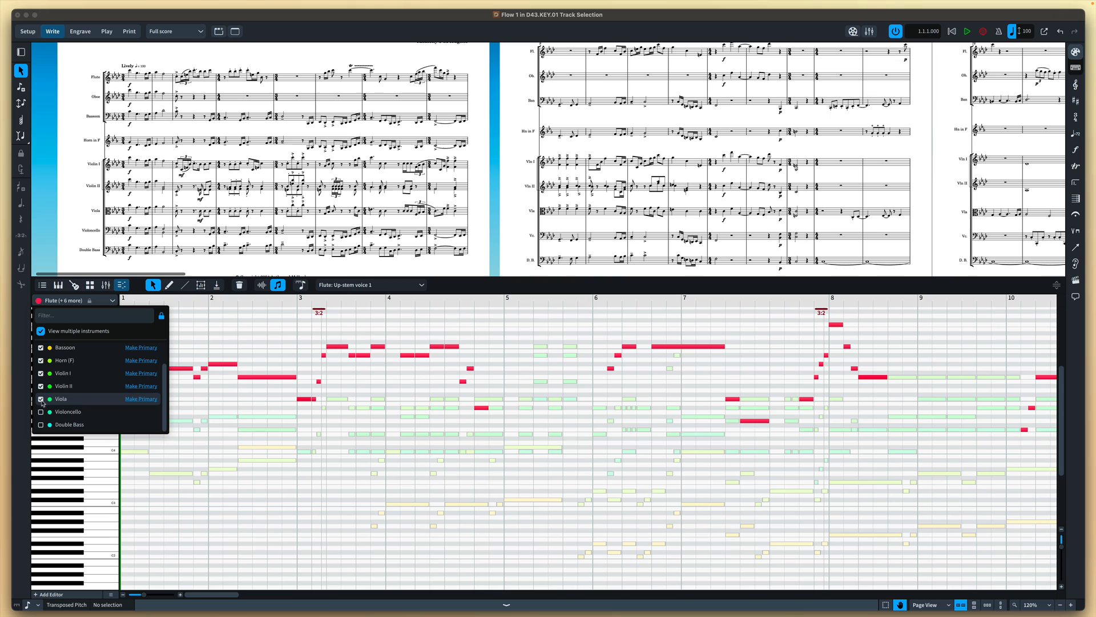
{"action": "left_click", "coordinate": [41, 411]}
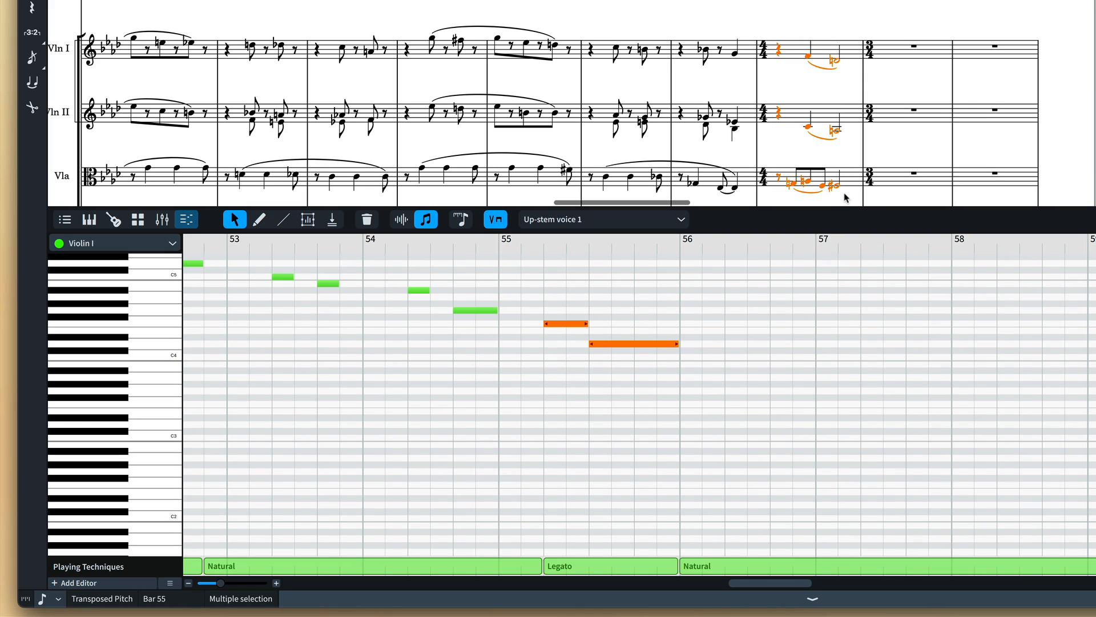
Run Lock Key Editor to Selection via the jump bar (lk) to overlay three string parts.
{"action": "type", "text": "lk"}
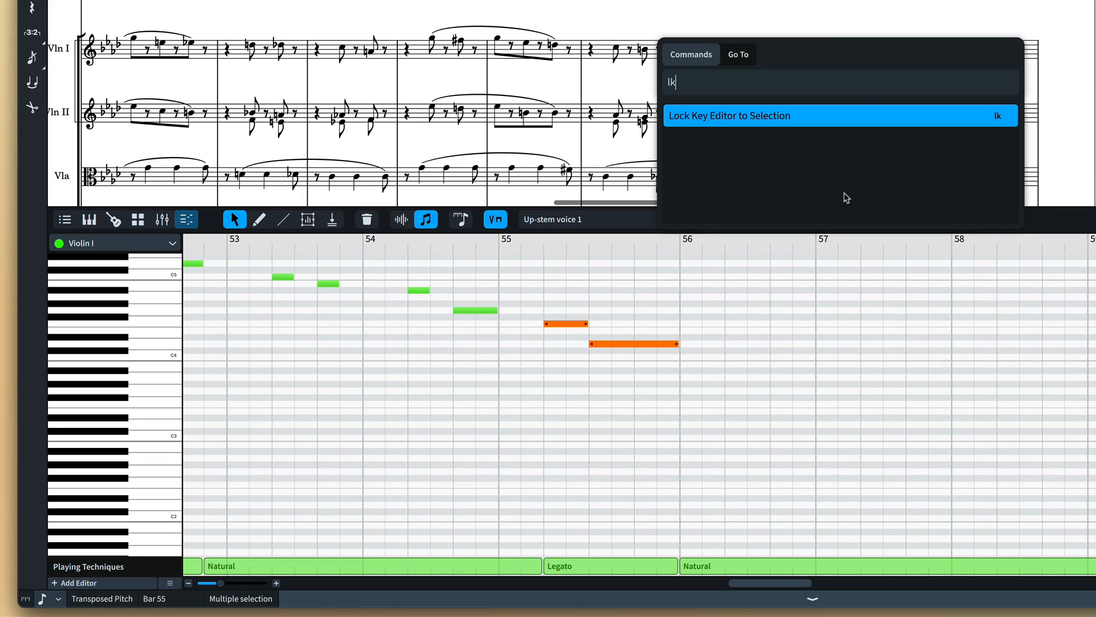
{"action": "left_click", "coordinate": [729, 115]}
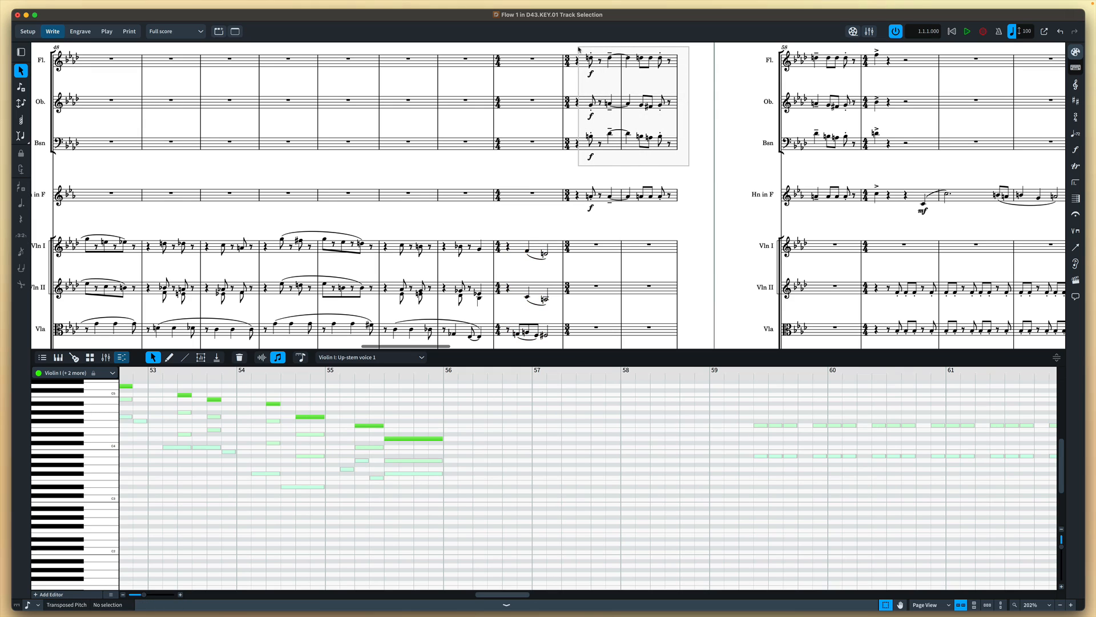
Make Oboe primary in the Flute, Oboe and Bassoon view, then open the Rondo voice menu.
{"action": "left_click", "coordinate": [629, 60]}
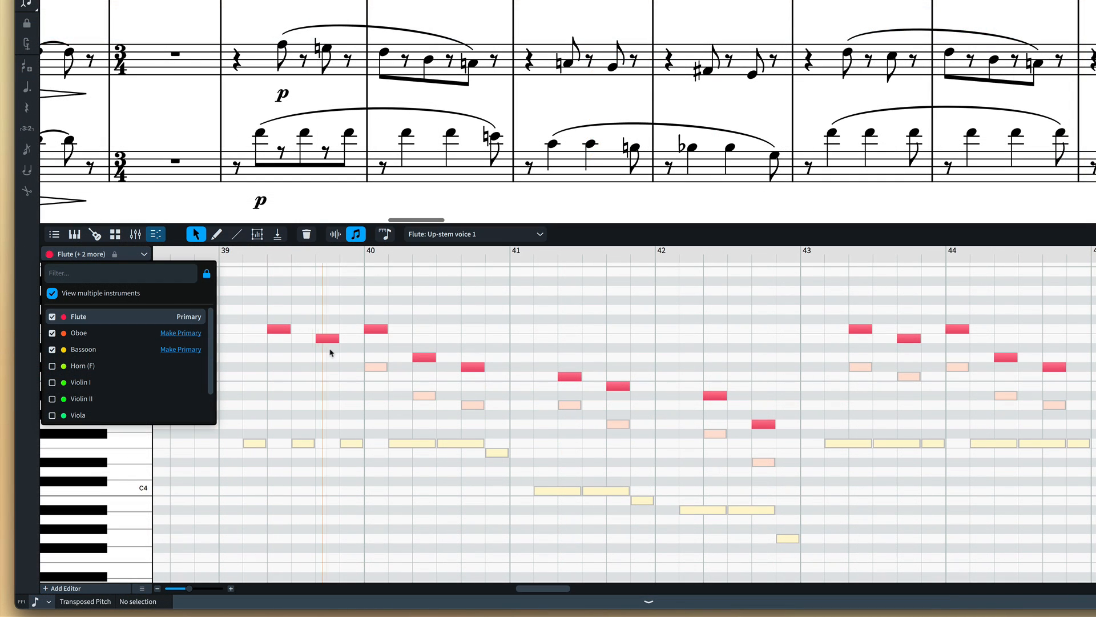
{"action": "left_click", "coordinate": [255, 443]}
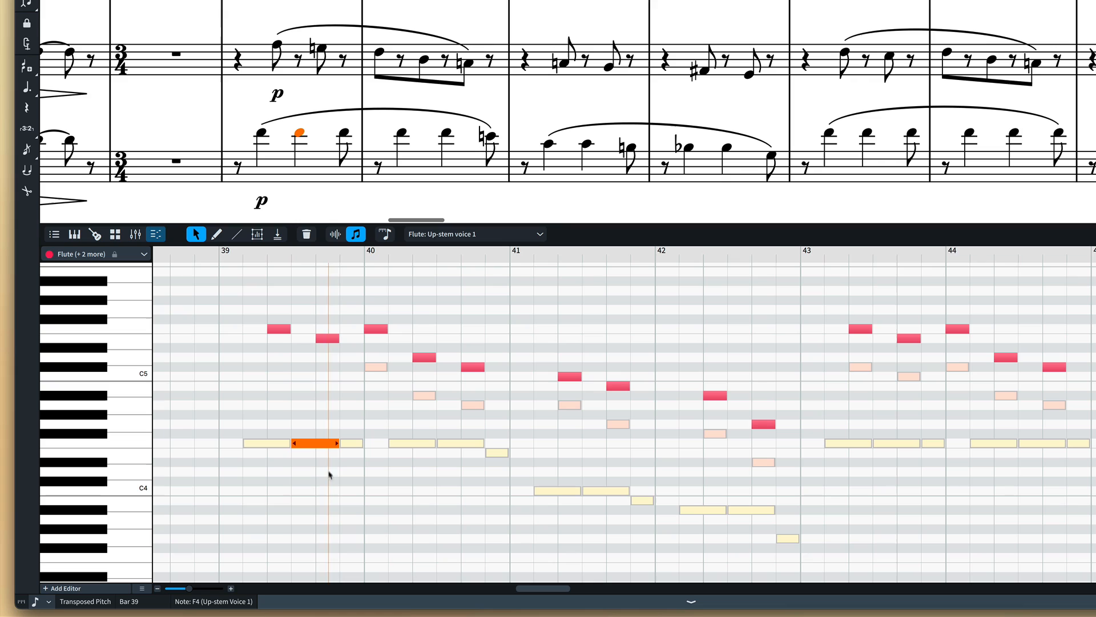
{"action": "left_click", "coordinate": [95, 254]}
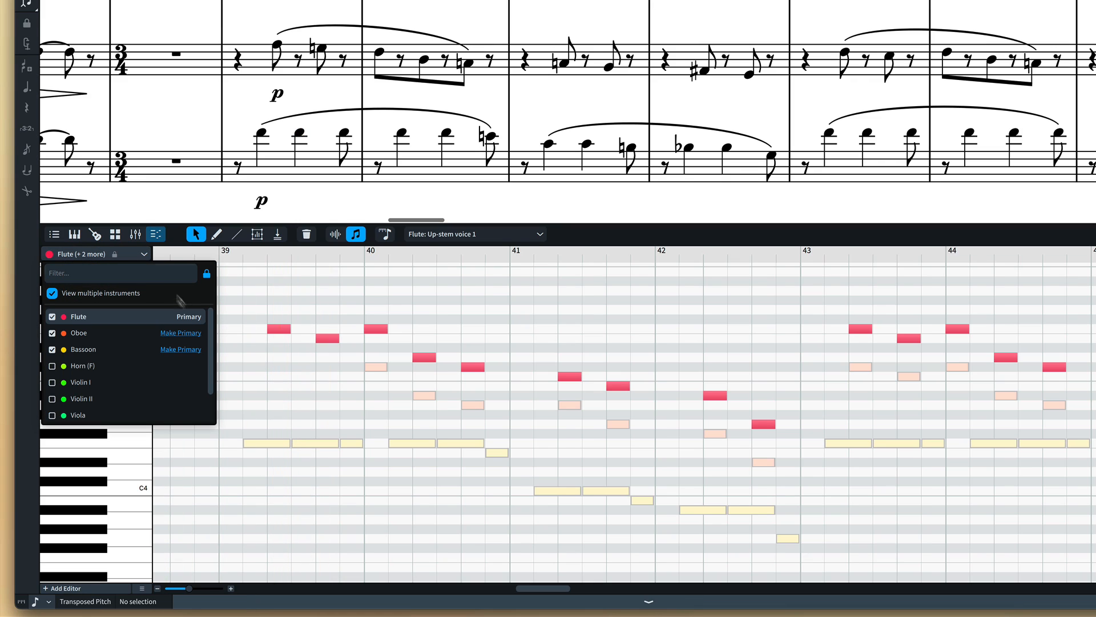
{"action": "left_click", "coordinate": [180, 332]}
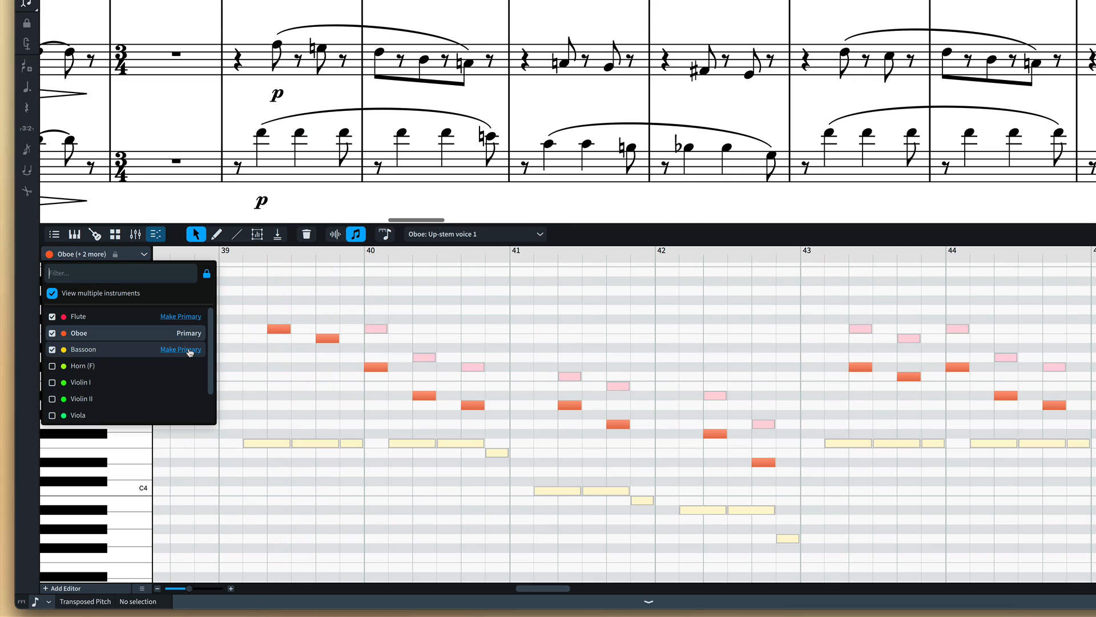
{"action": "left_click", "coordinate": [180, 350]}
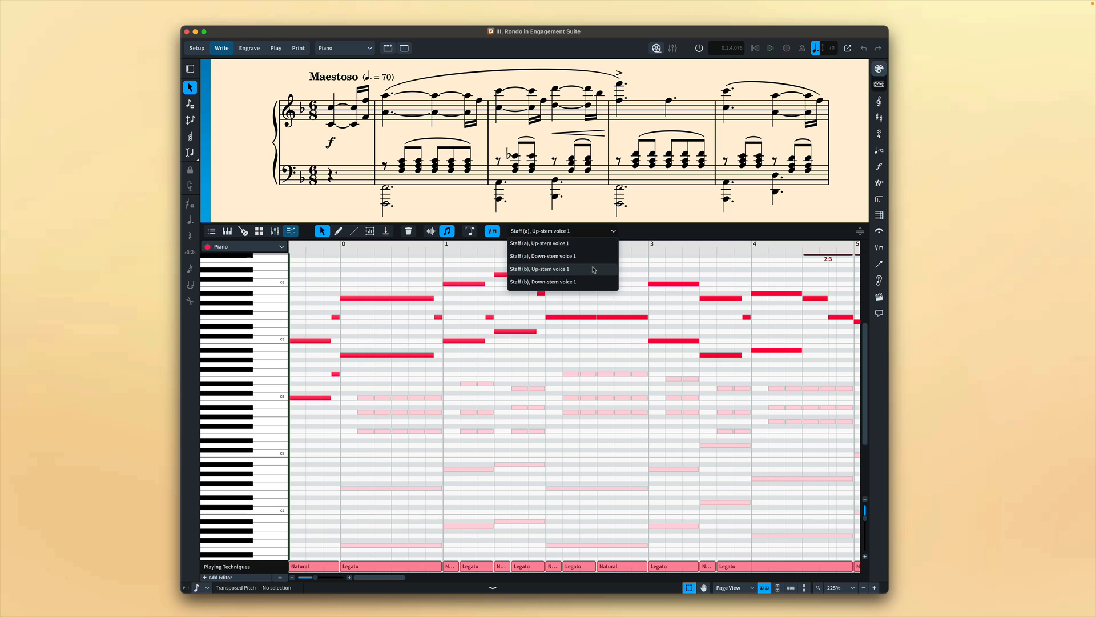
Choose the lower staff's up-stem voice, then make Bassoon the primary instrument.
{"action": "left_click", "coordinate": [541, 268]}
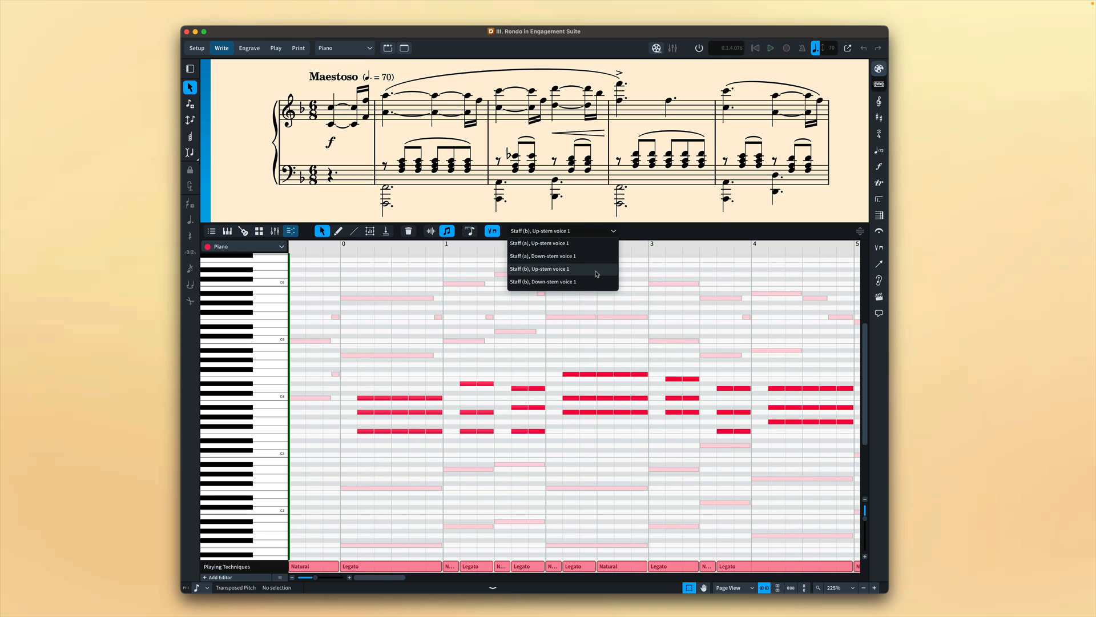
{"action": "left_click", "coordinate": [541, 281]}
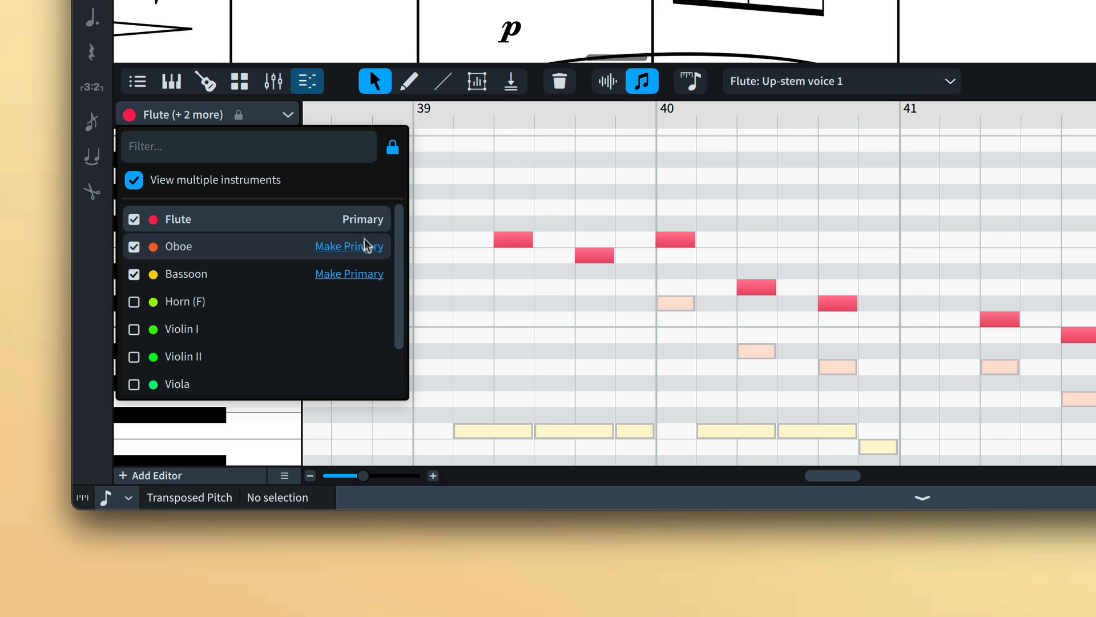
{"action": "left_click", "coordinate": [349, 273]}
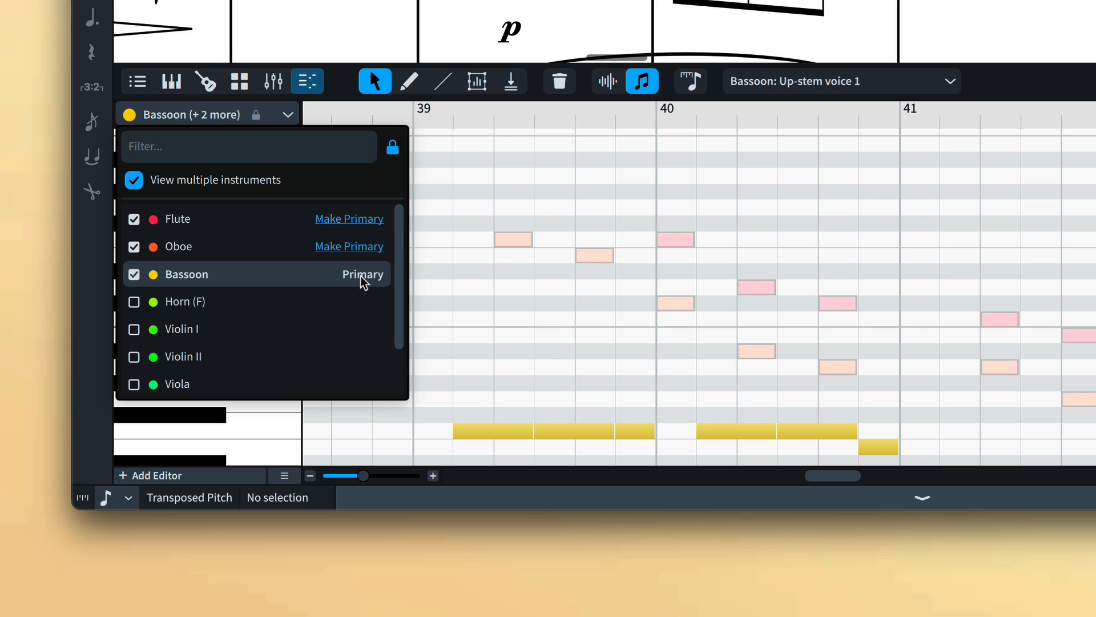
{"action": "mouse_move", "coordinate": [401, 282]}
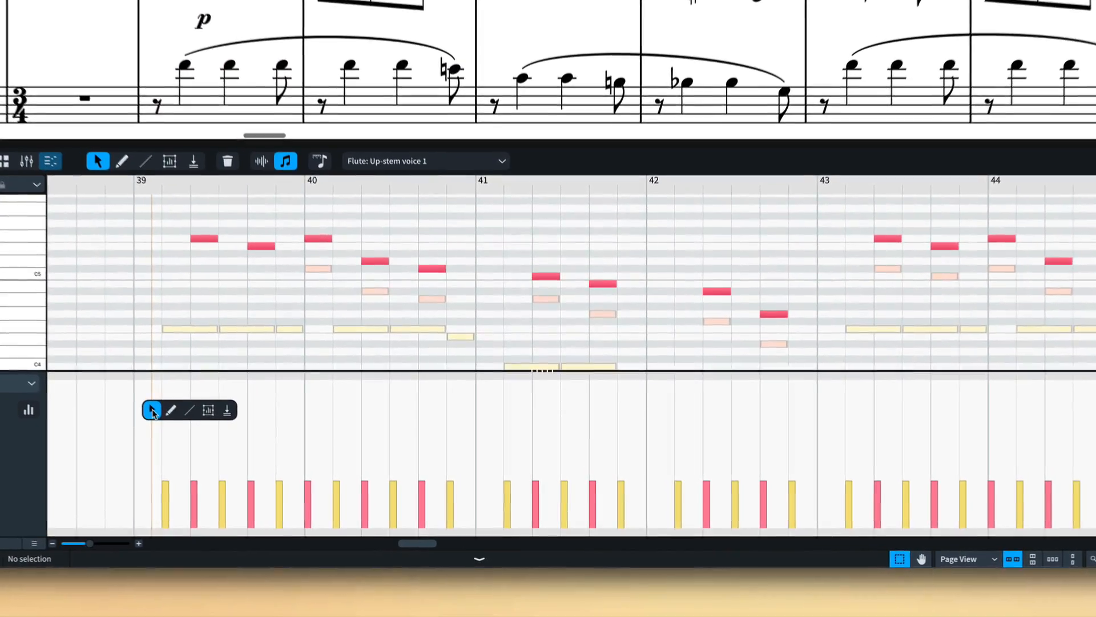
Draw a descending velocity line across bars 41–42 in the Flute's Velocity lane.
{"action": "left_click", "coordinate": [121, 161]}
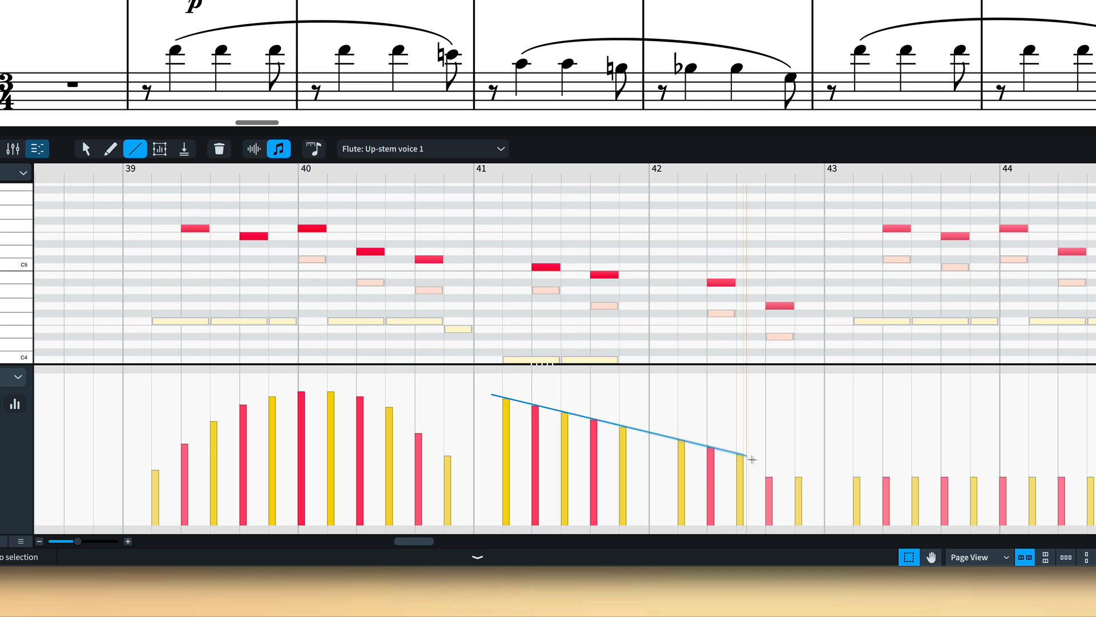
{"action": "scroll", "scroll_direction": "right", "scroll_amount": 3}
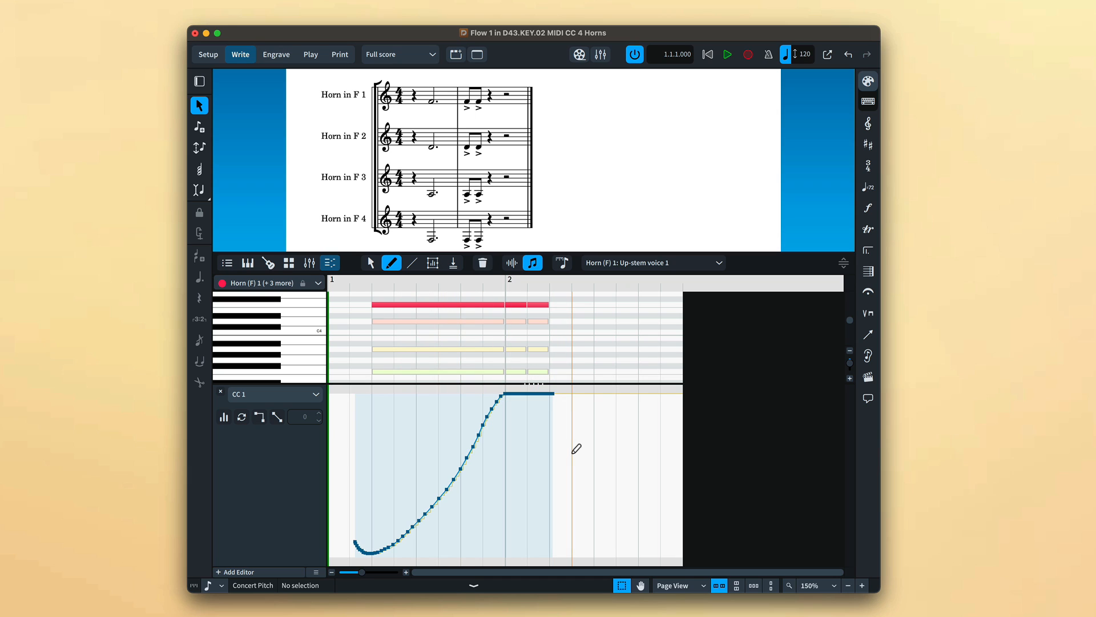
{"action": "mouse_move", "coordinate": [698, 103]}
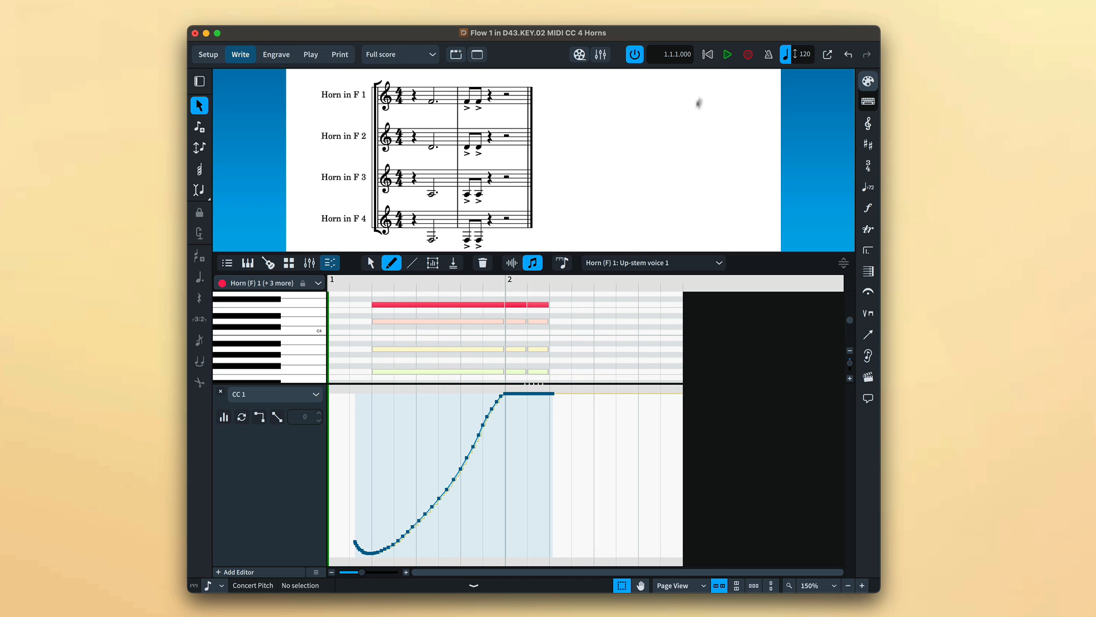
Switch to the Select tool and review the horns' CC 1 curves across bars 1–7.
{"action": "left_click", "coordinate": [726, 53]}
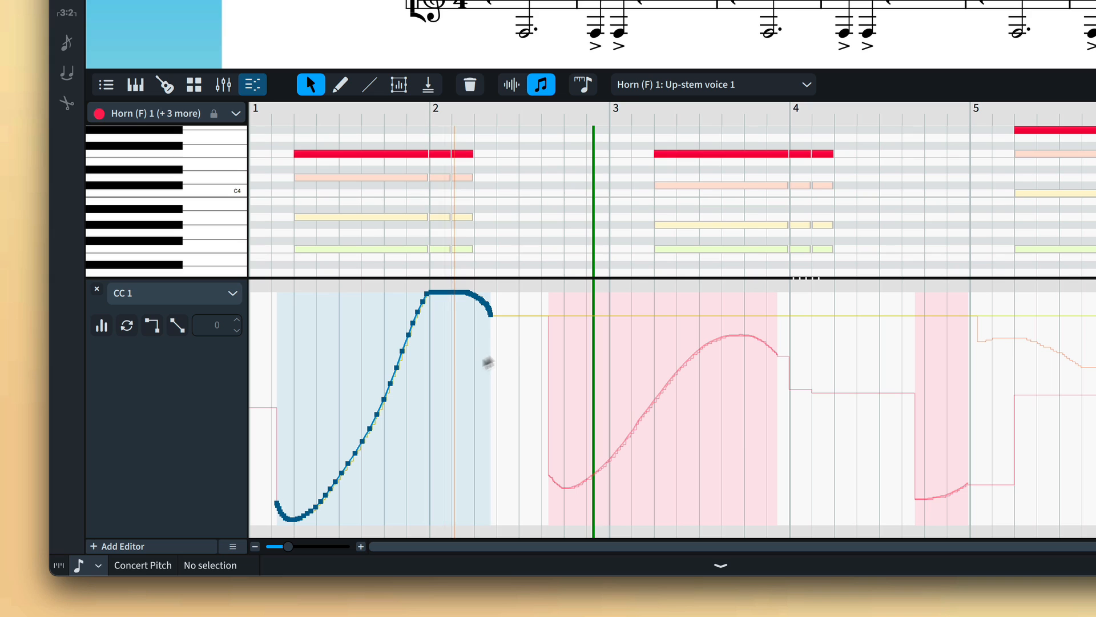
{"action": "left_click", "coordinate": [491, 320]}
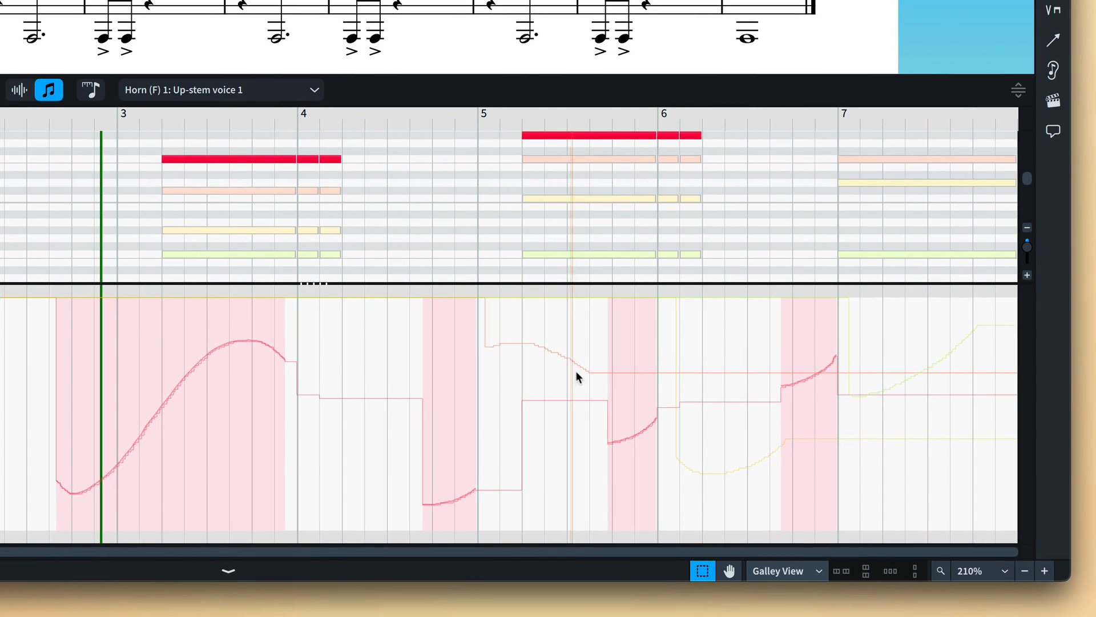
{"action": "mouse_move", "coordinate": [877, 405]}
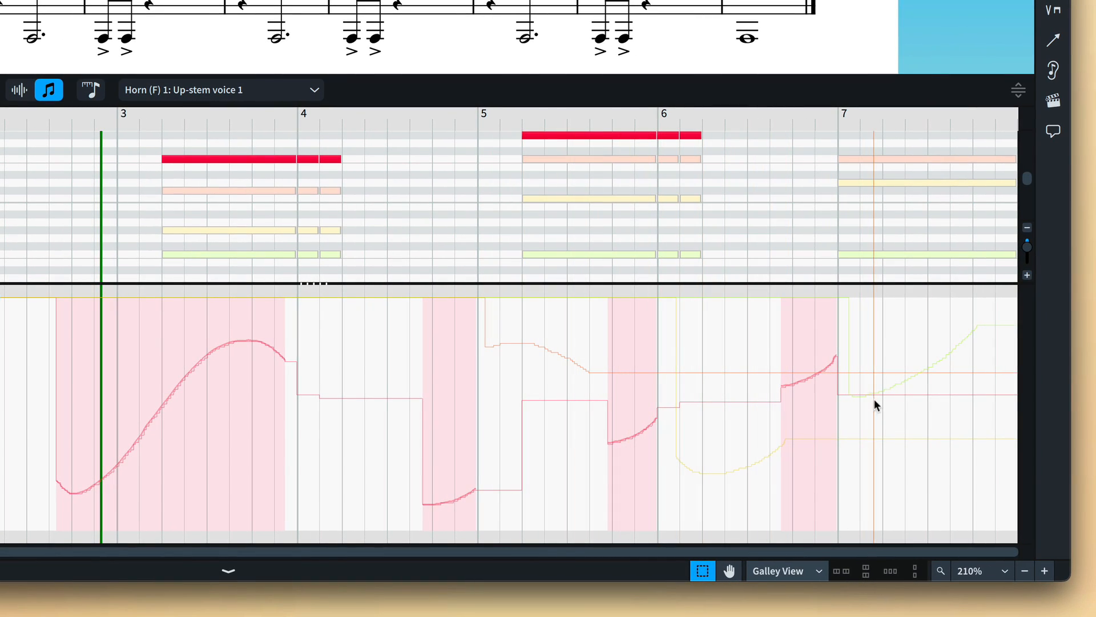
{"action": "mouse_move", "coordinate": [687, 404]}
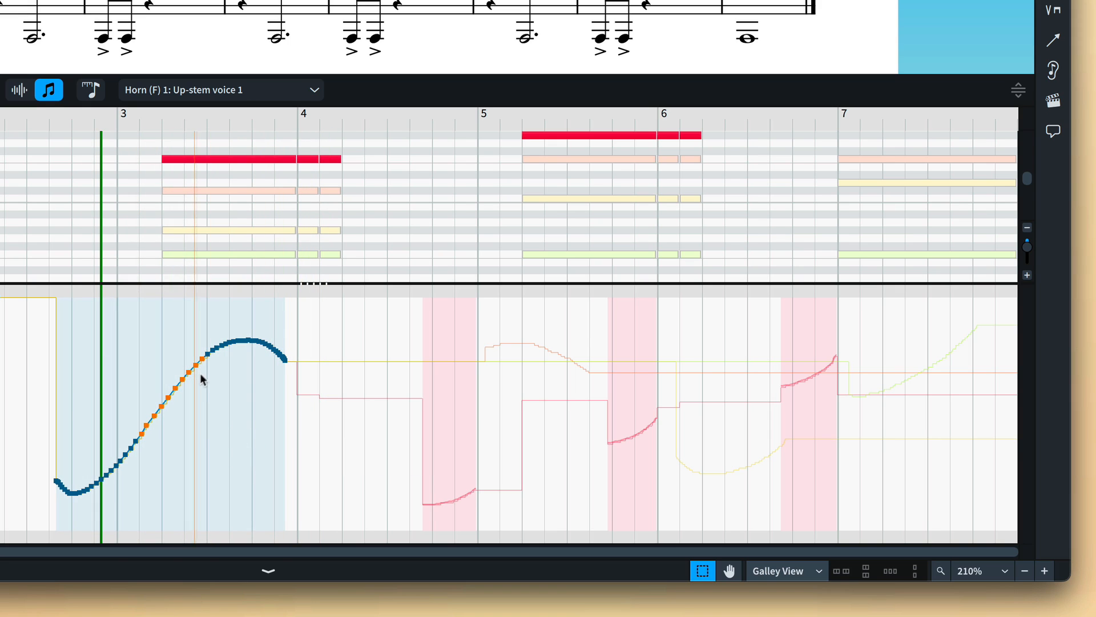
{"action": "mouse_move", "coordinate": [296, 418]}
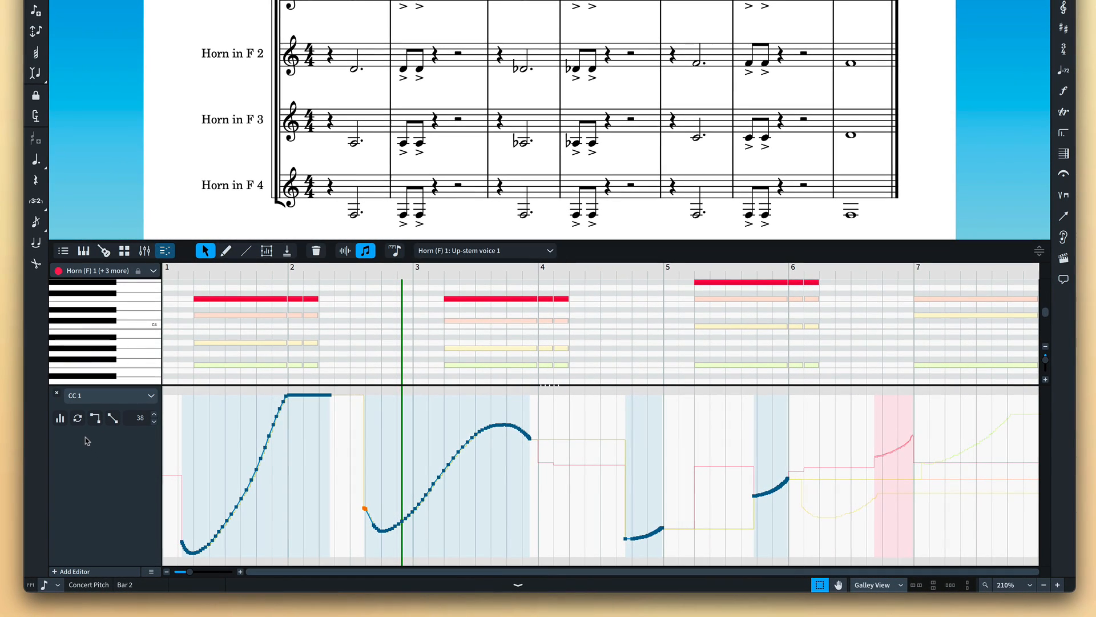
{"action": "mouse_move", "coordinate": [79, 418]}
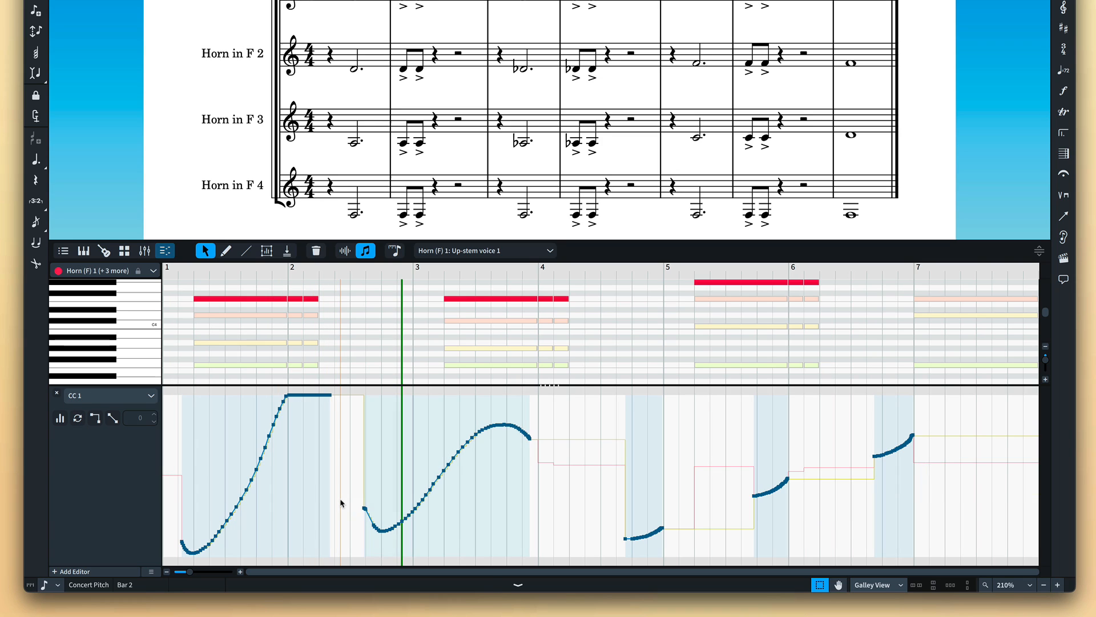
Show Horn 2 only, switch the lane to Dynamics, and check the p-to-f crescendo points.
{"action": "left_click", "coordinate": [151, 272]}
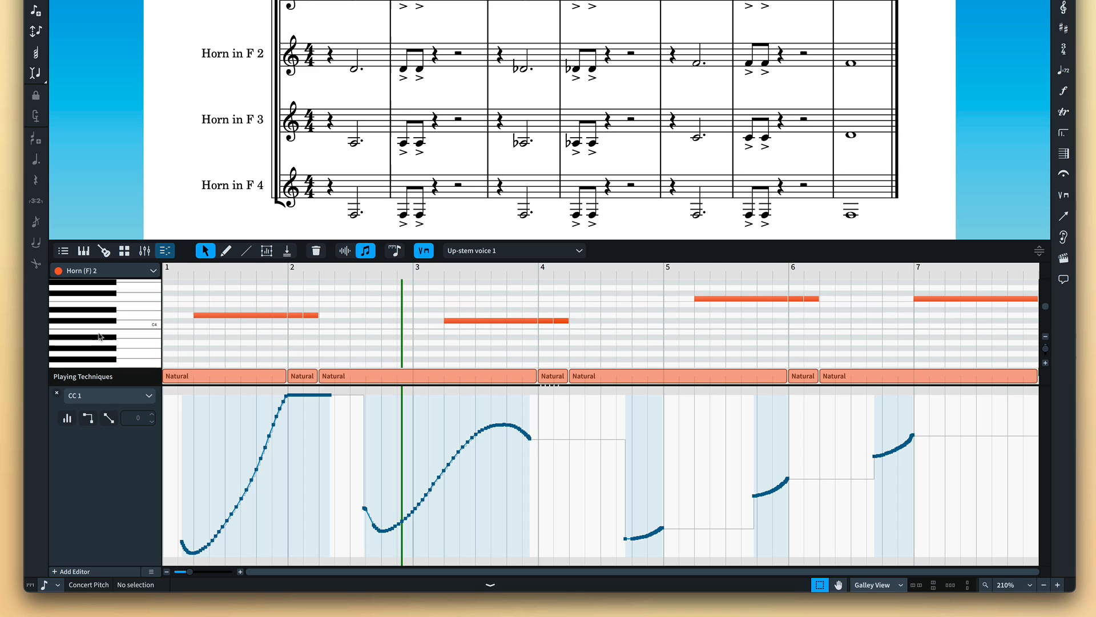
{"action": "left_click", "coordinate": [149, 395]}
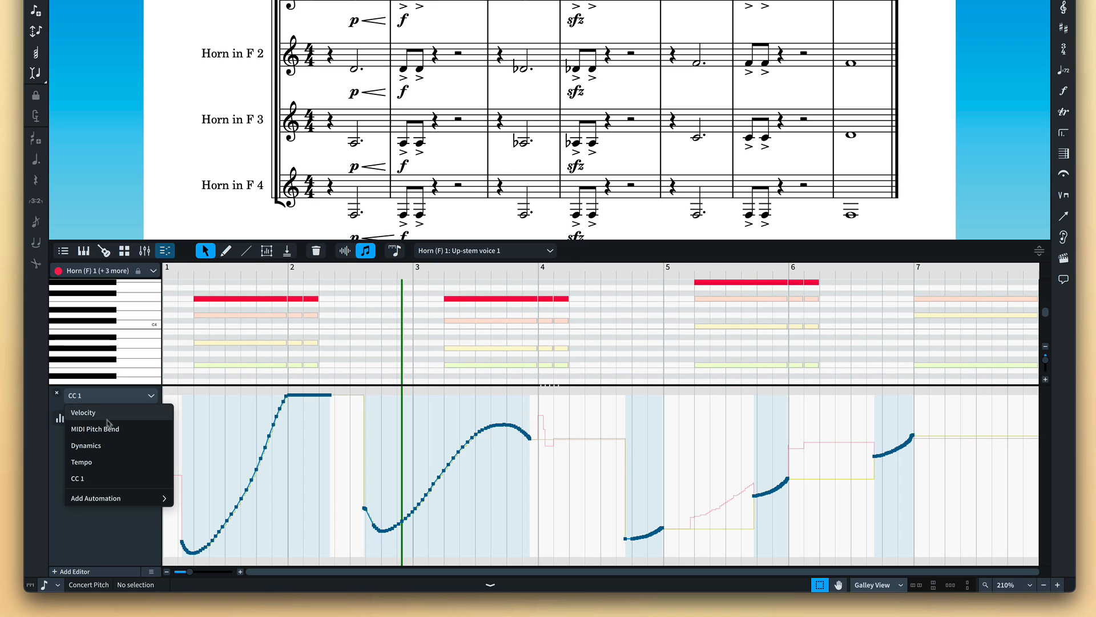
{"action": "left_click", "coordinate": [86, 445]}
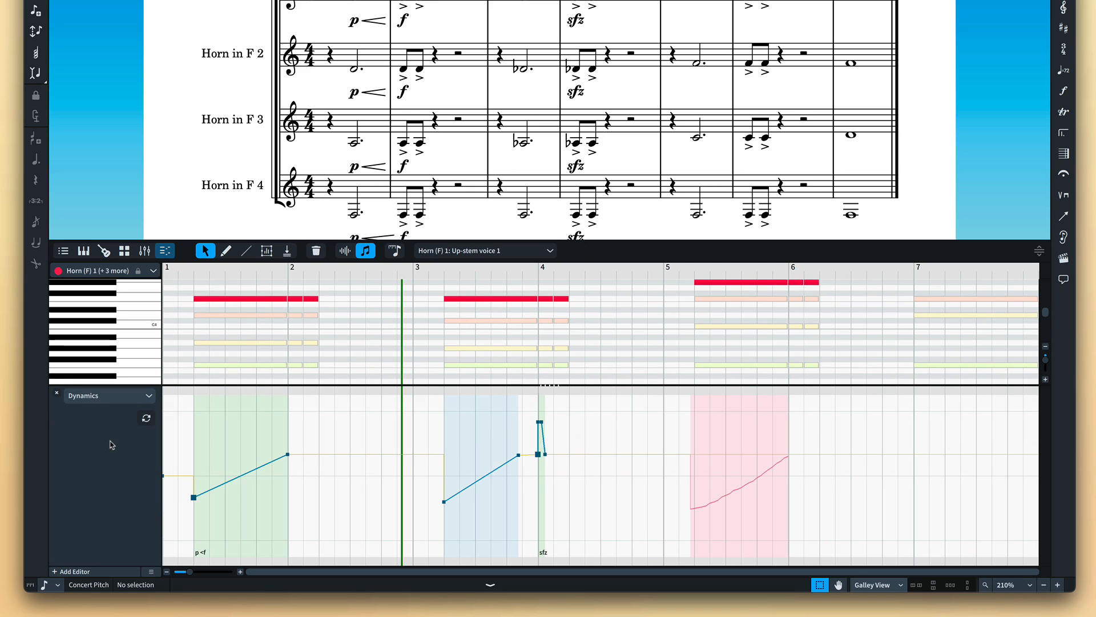
{"action": "left_click", "coordinate": [194, 497]}
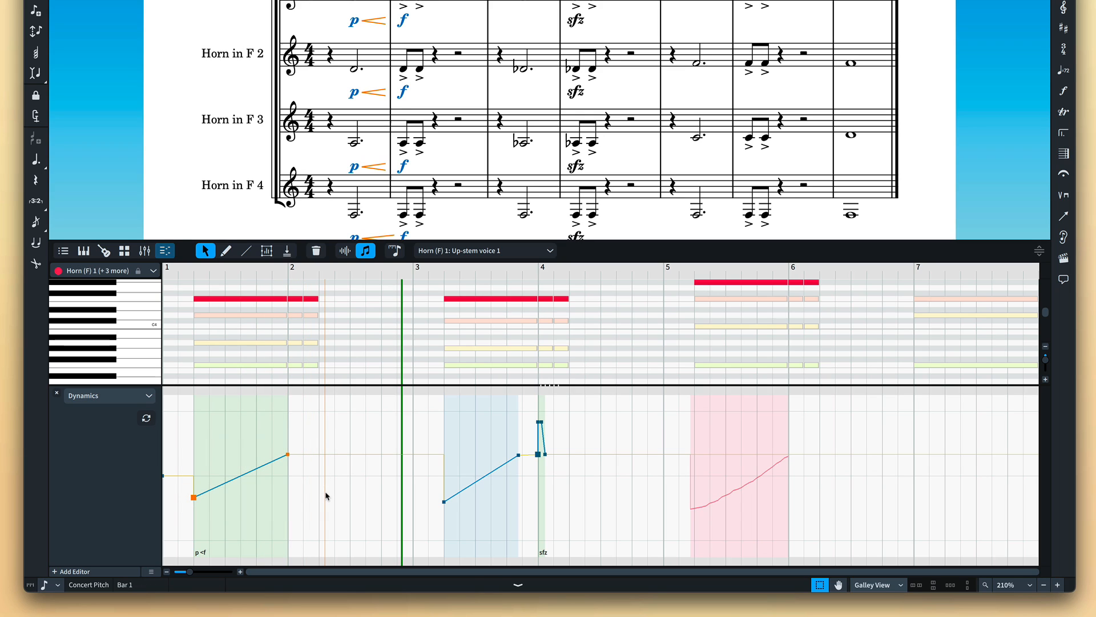
{"action": "left_click", "coordinate": [326, 497]}
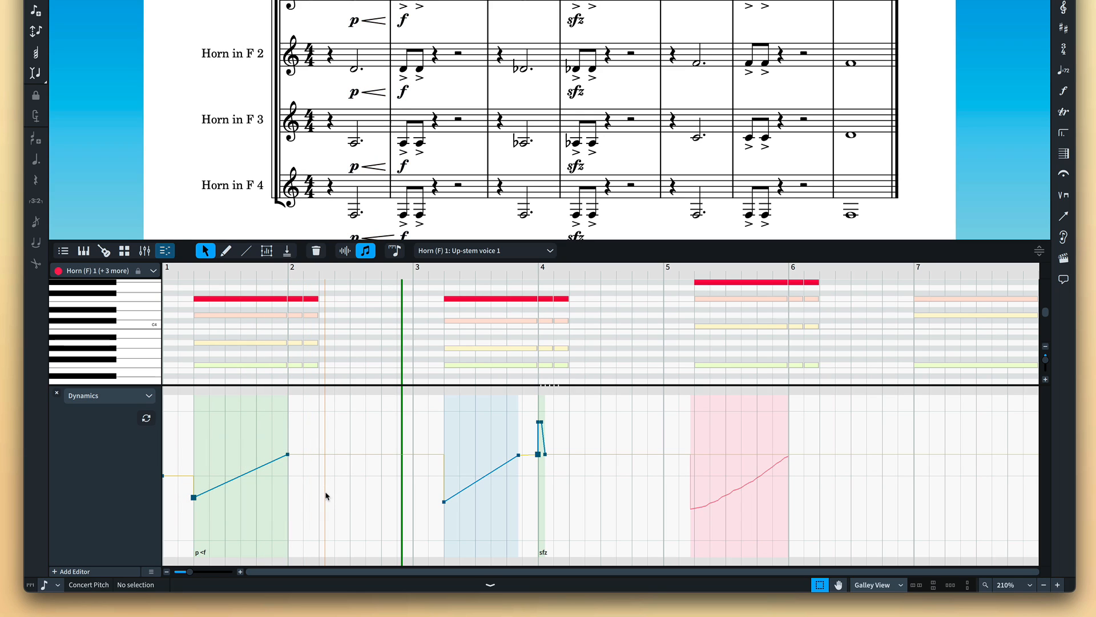
{"action": "mouse_move", "coordinate": [615, 477]}
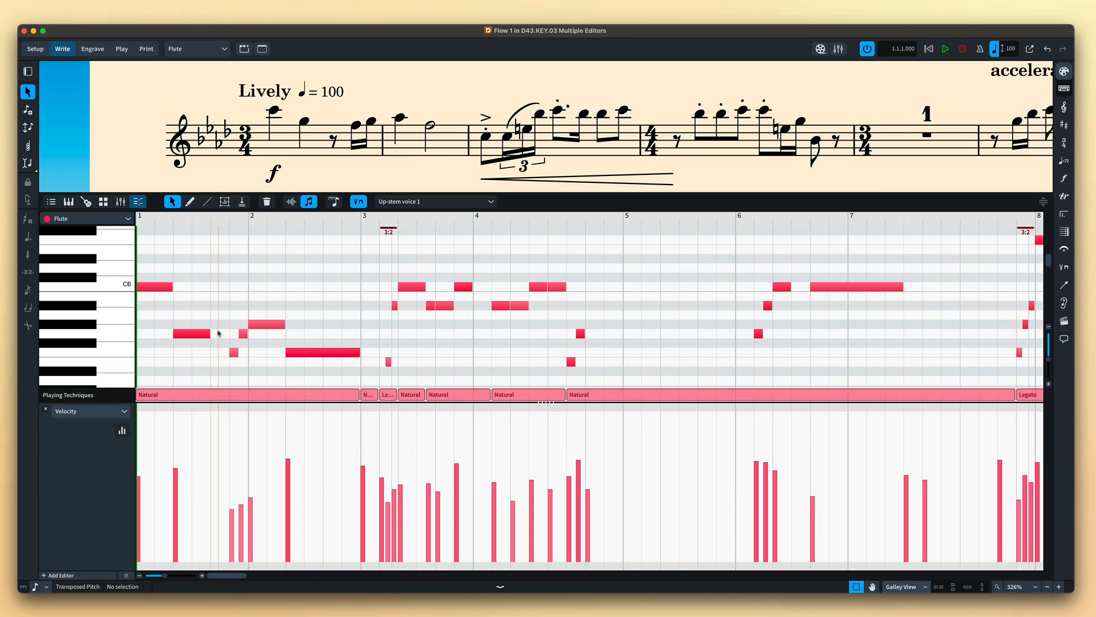
Select a Flute note and add a Dynamics editor below the Velocity lane.
{"action": "left_click", "coordinate": [194, 333]}
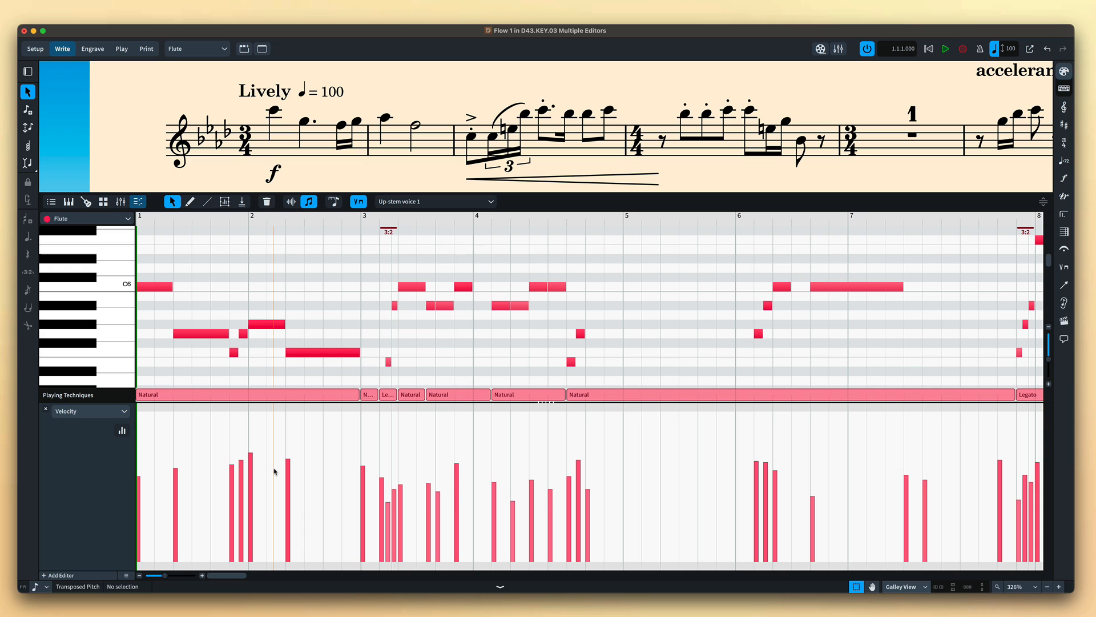
{"action": "left_click", "coordinate": [322, 352]}
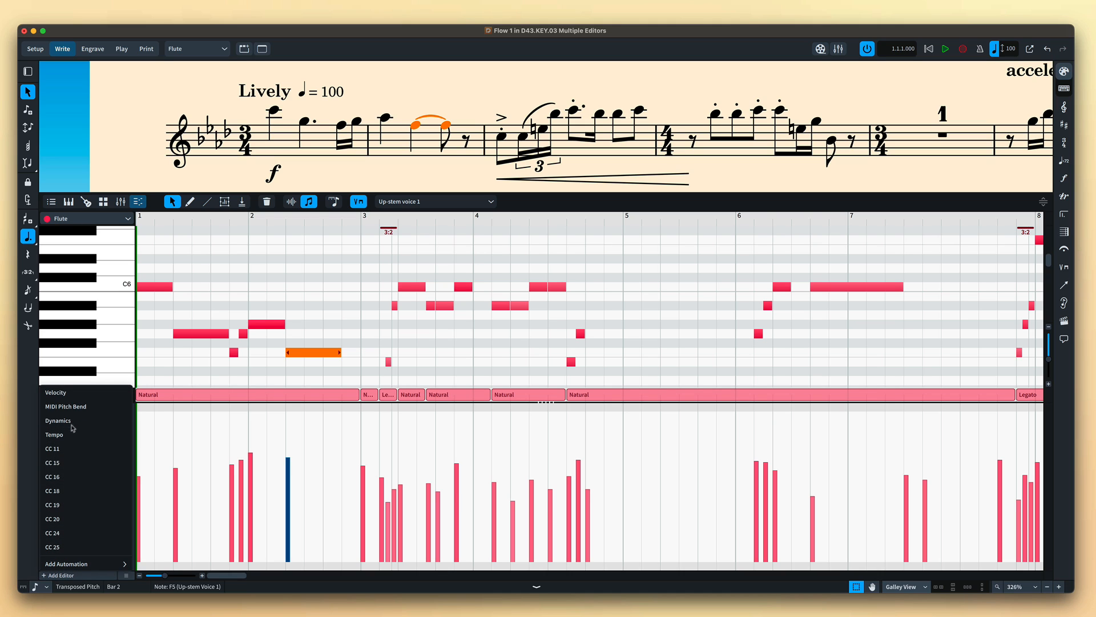
{"action": "left_click", "coordinate": [58, 420]}
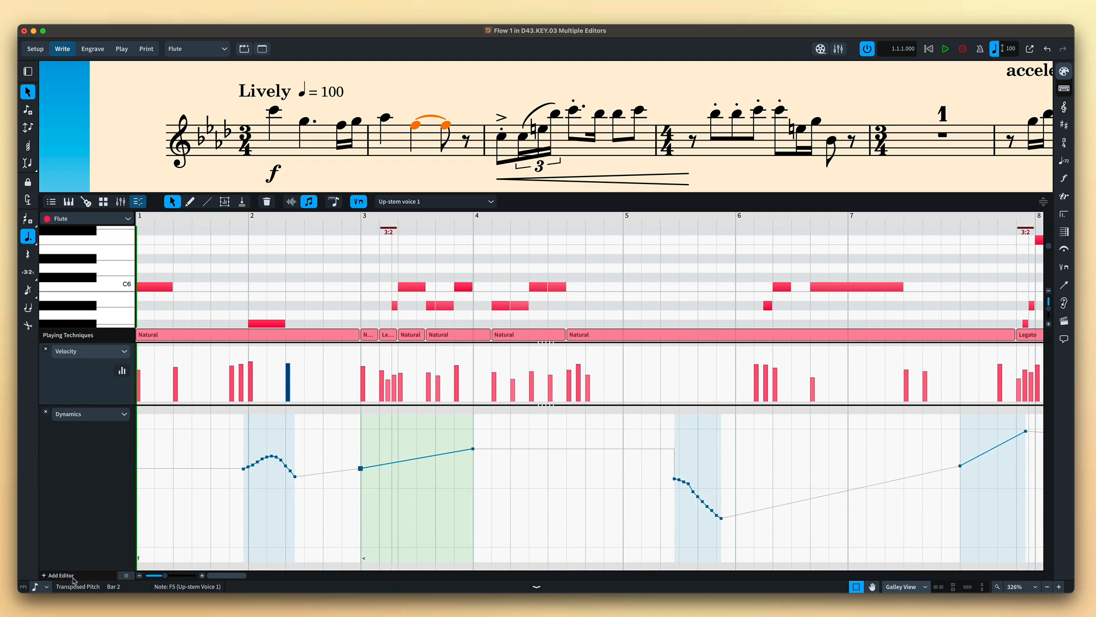
{"action": "left_click", "coordinate": [61, 575]}
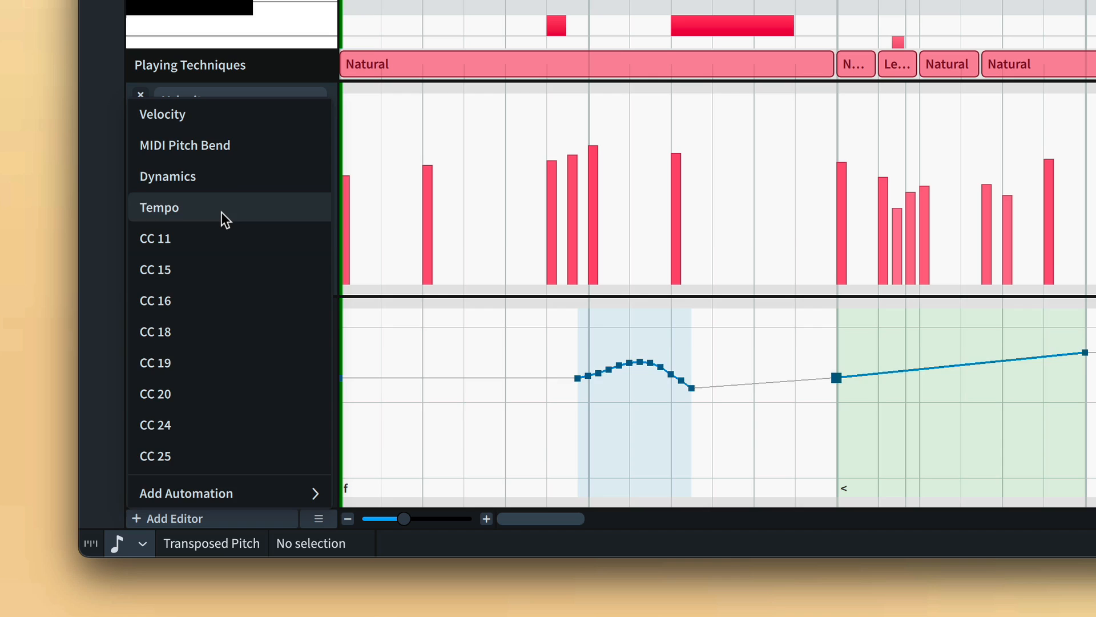
Add Tempo and CC 1 editor lanes to the flute, then bring up the saved lane presets menu.
{"action": "left_click", "coordinate": [159, 207]}
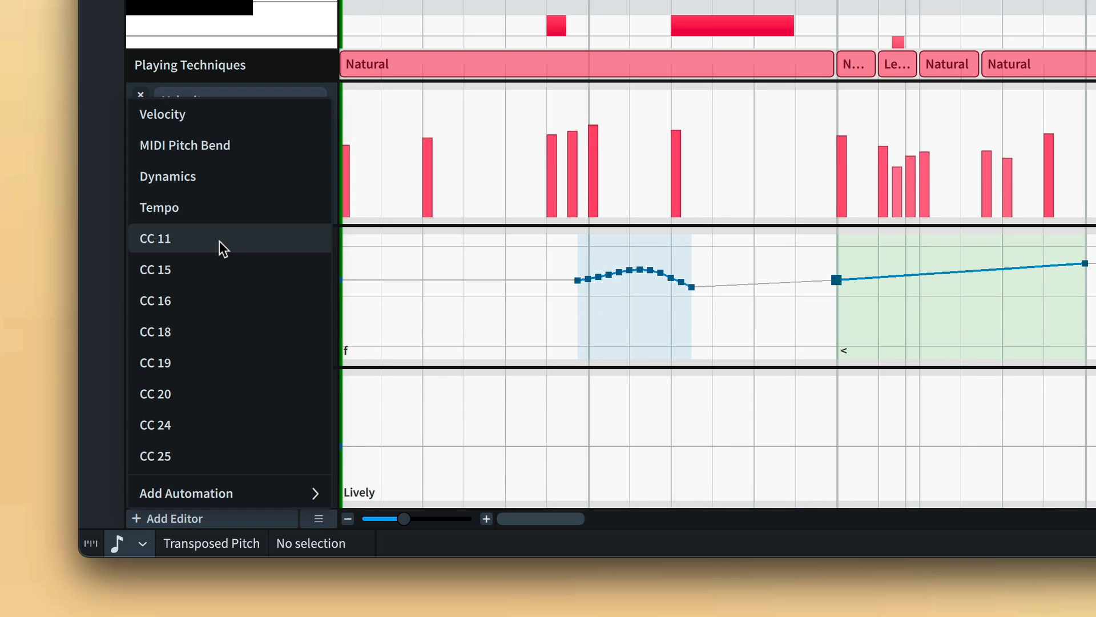
{"action": "left_click", "coordinate": [187, 493]}
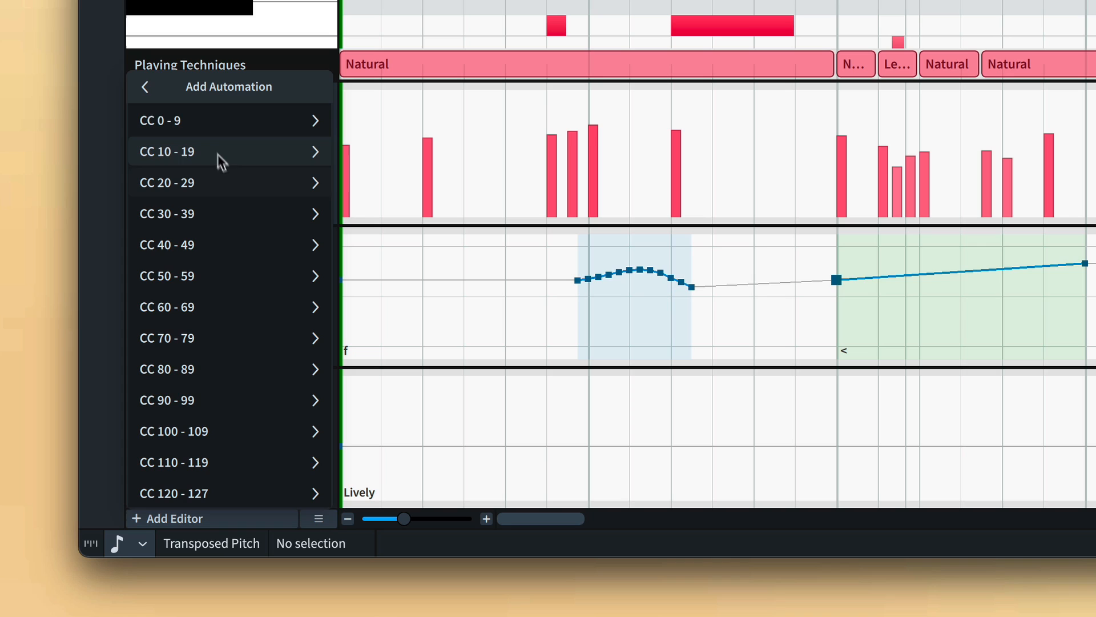
{"action": "left_click", "coordinate": [145, 87]}
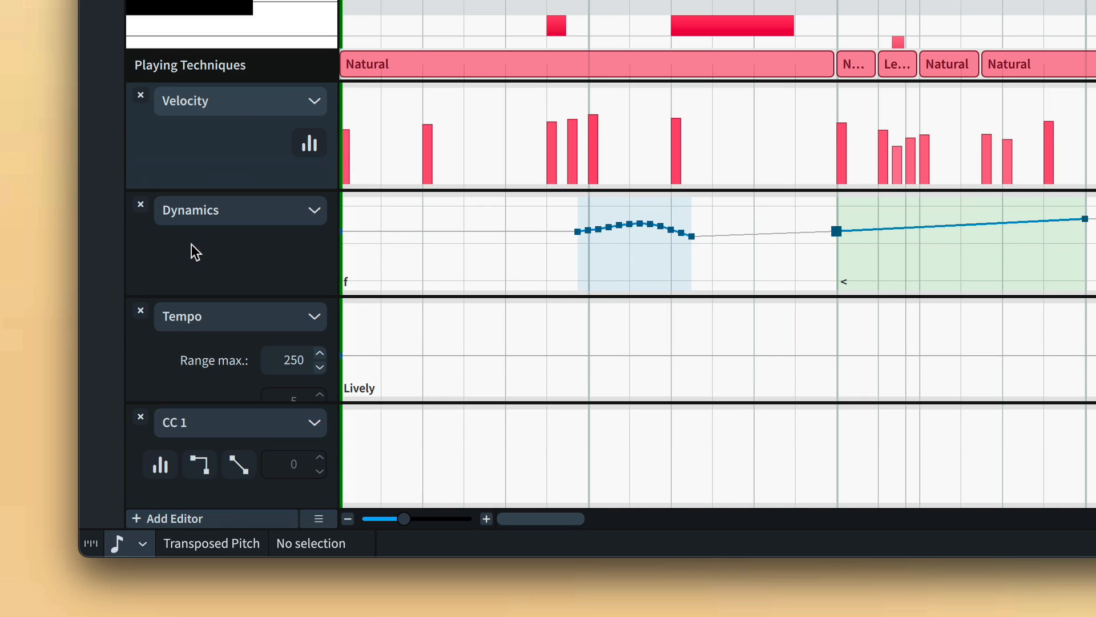
{"action": "left_click", "coordinate": [318, 518]}
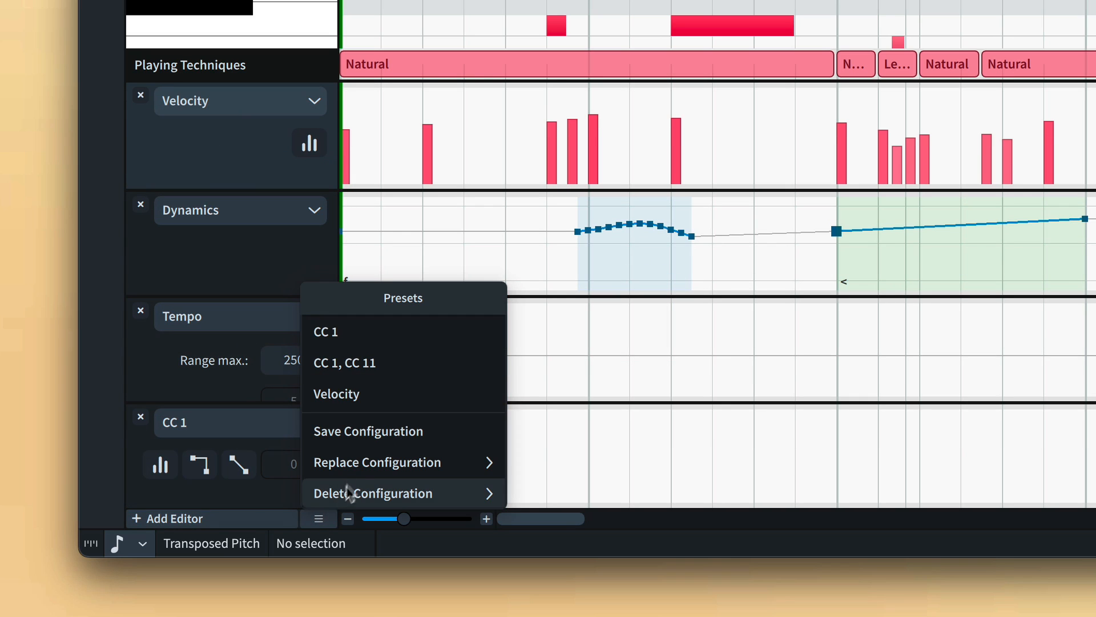
{"action": "left_click", "coordinate": [344, 362]}
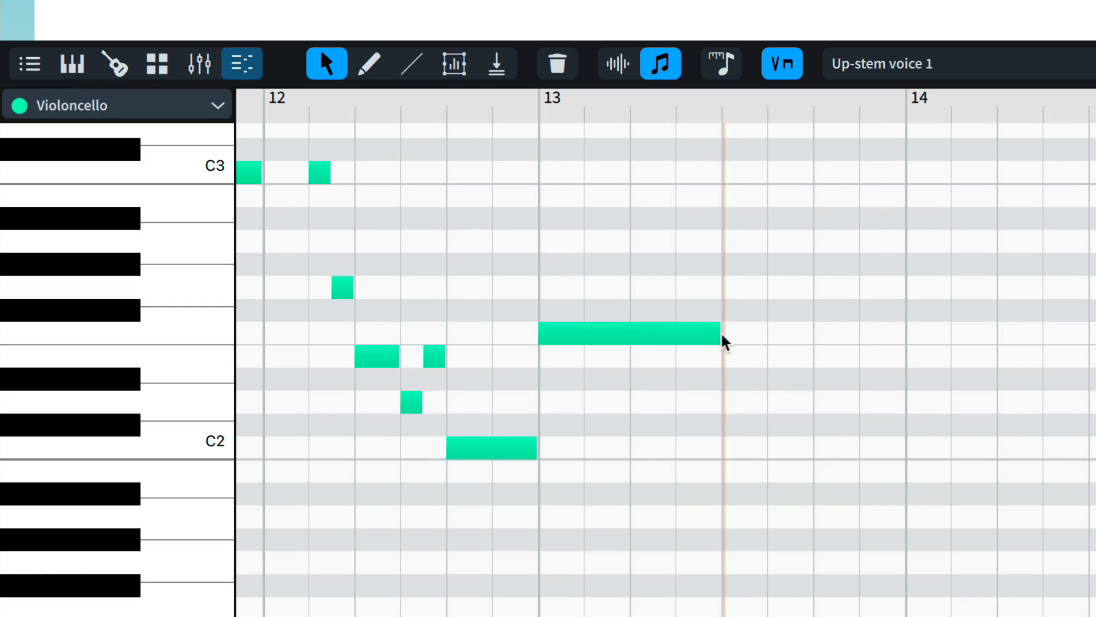
Switch to the D43.KEY.04 Velocity Selection trombone project with its Velocity lane.
{"action": "left_click", "coordinate": [627, 334]}
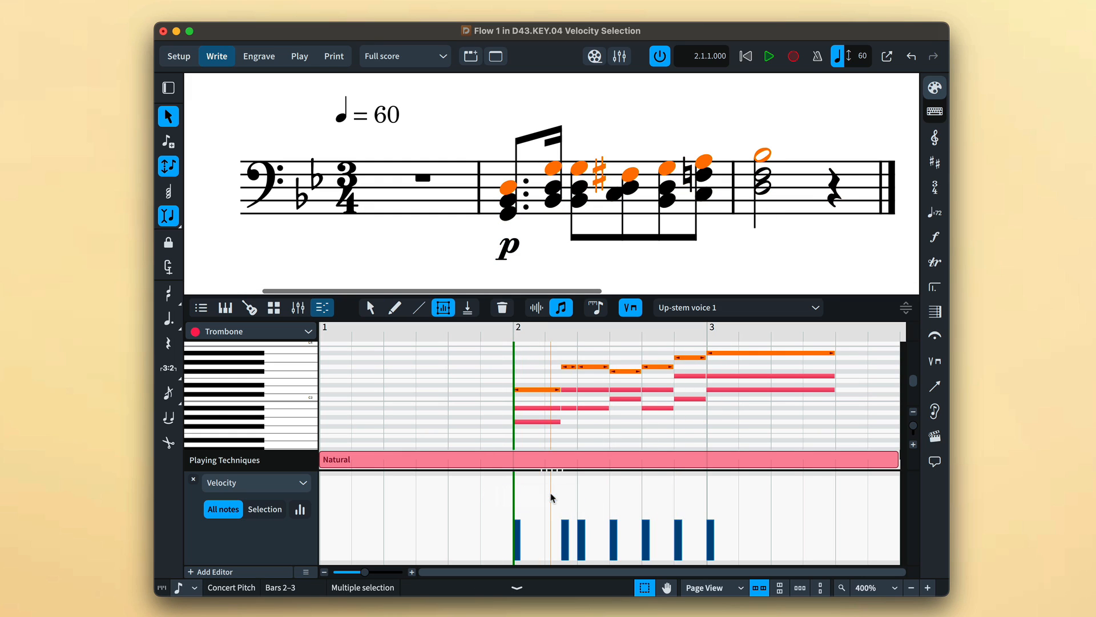
Limit the Velocity lane to selected trombone notes, transform their bars, and return to selecting.
{"action": "left_click", "coordinate": [263, 509]}
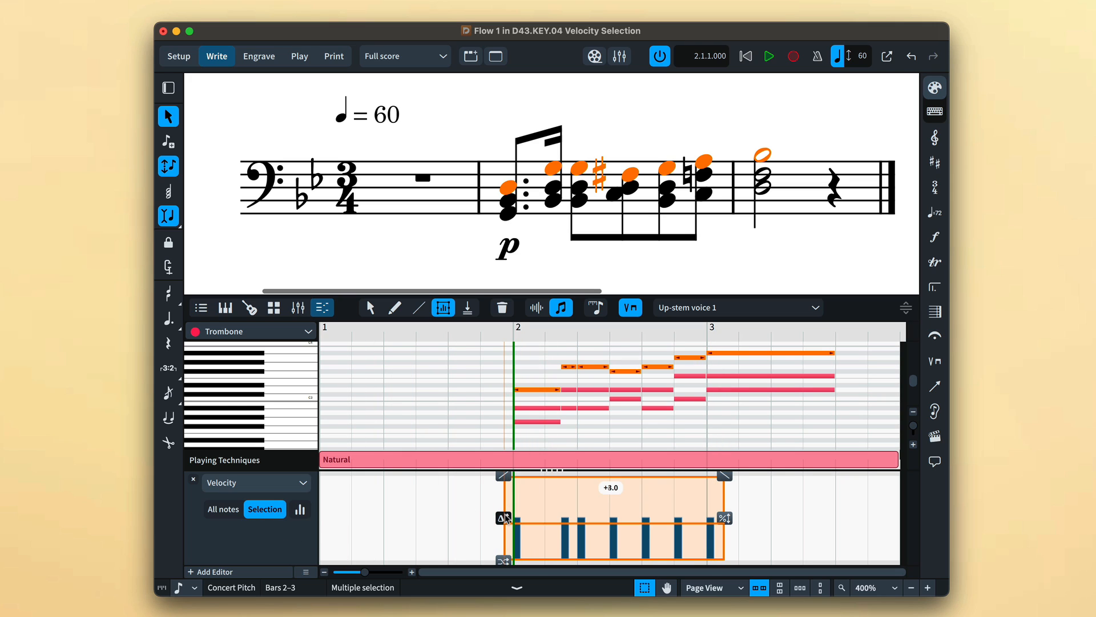
{"action": "left_click", "coordinate": [370, 308]}
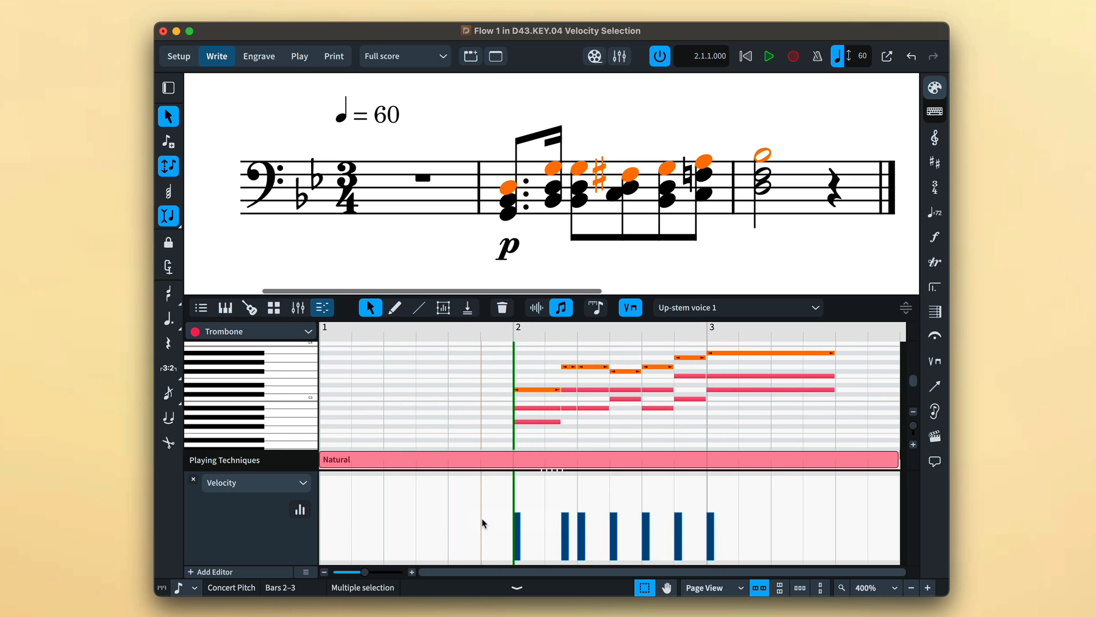
{"action": "left_click", "coordinate": [767, 55]}
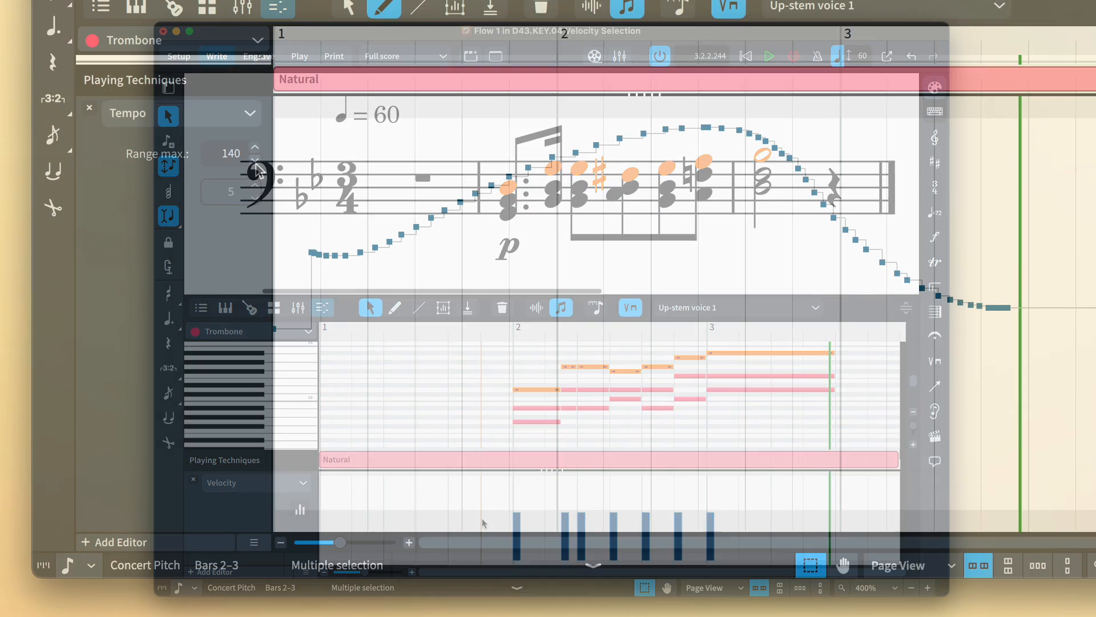
Step the Tempo lane's Range max. down to 120 to cap the curve's peak.
{"action": "left_click", "coordinate": [255, 158]}
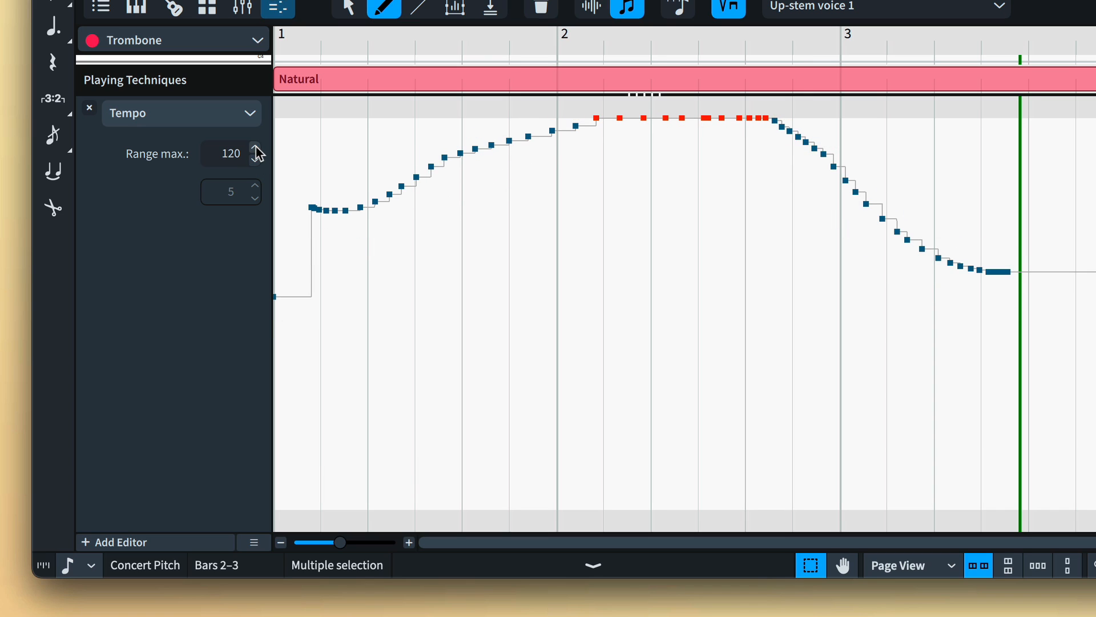
{"action": "left_click", "coordinate": [256, 148]}
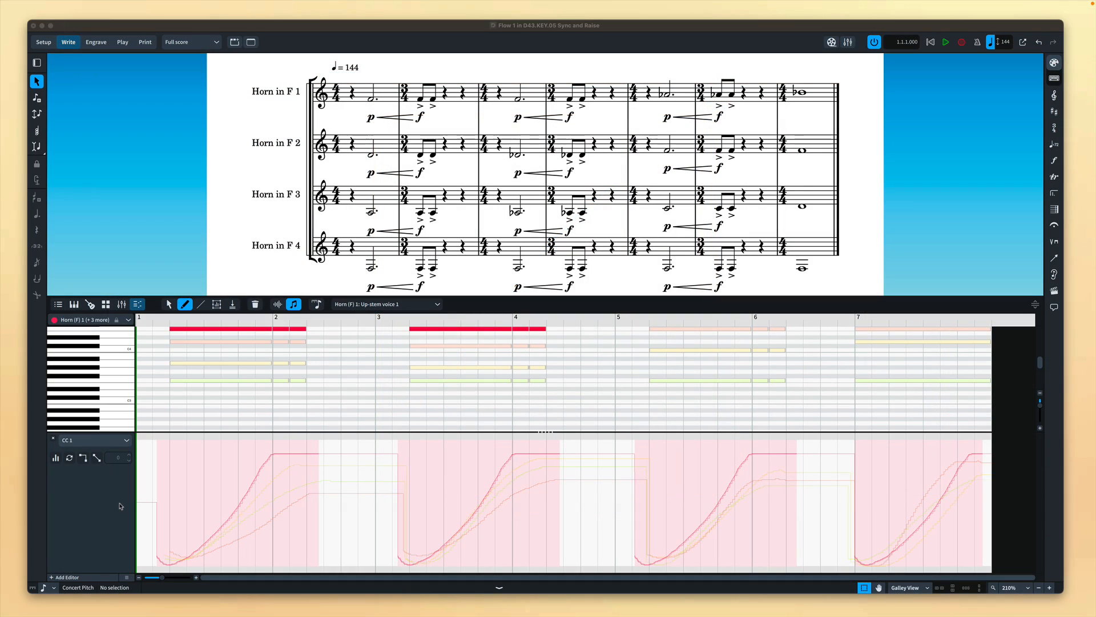
Sync the horns' CC 1 curves, transform Horn 1's whole curve, and play the passage back.
{"action": "left_click", "coordinate": [68, 458]}
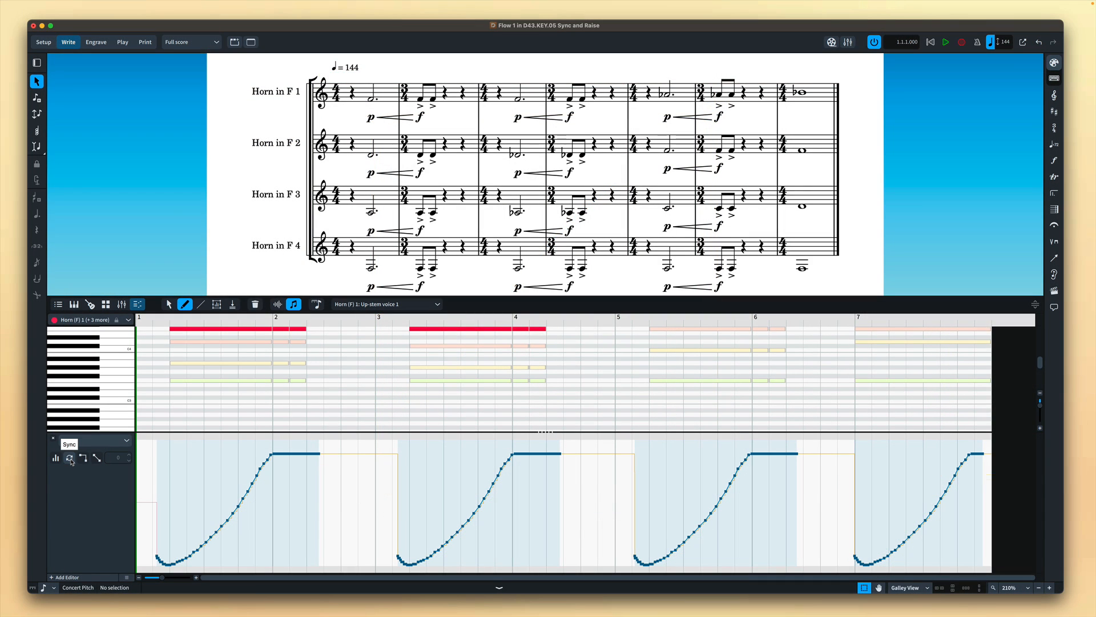
{"action": "left_click", "coordinate": [127, 319]}
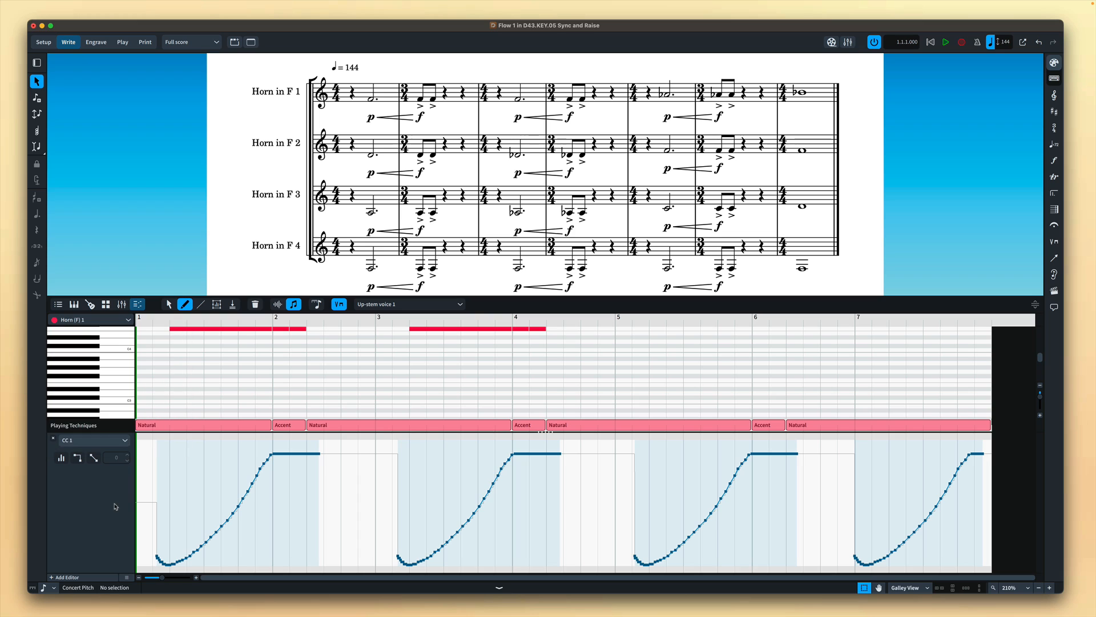
{"action": "left_click", "coordinate": [217, 303]}
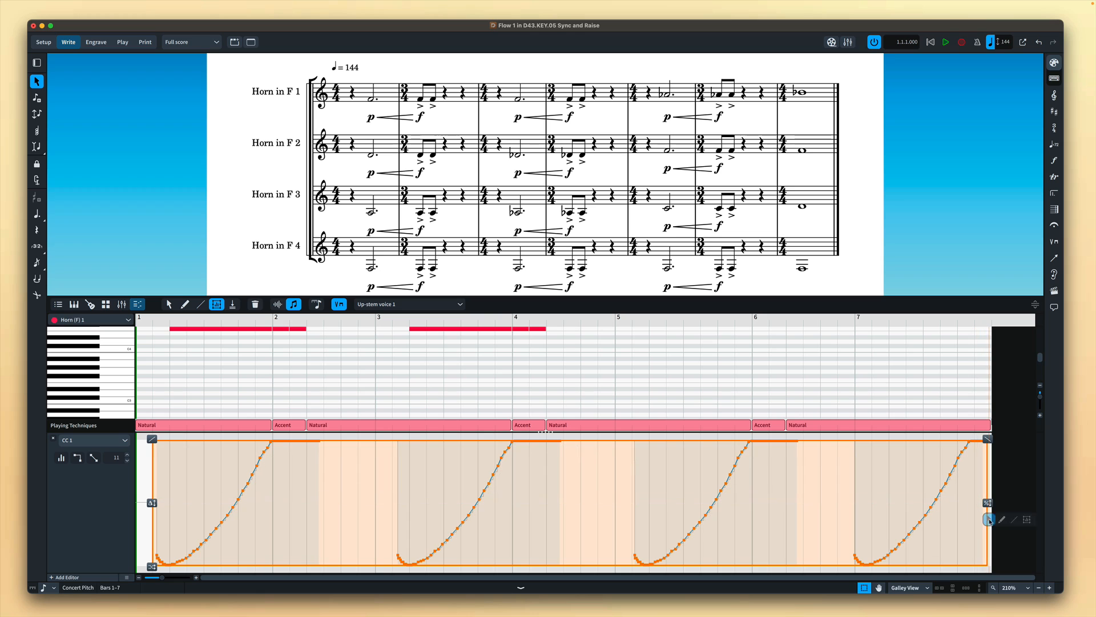
{"action": "left_click", "coordinate": [946, 41]}
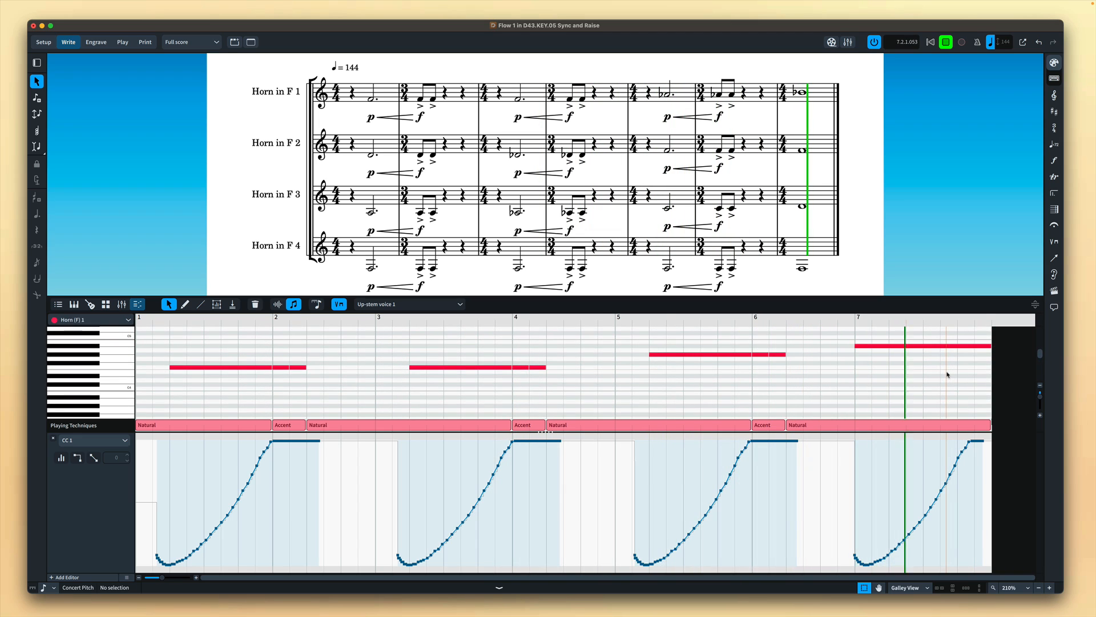
{"action": "left_click", "coordinate": [944, 43]}
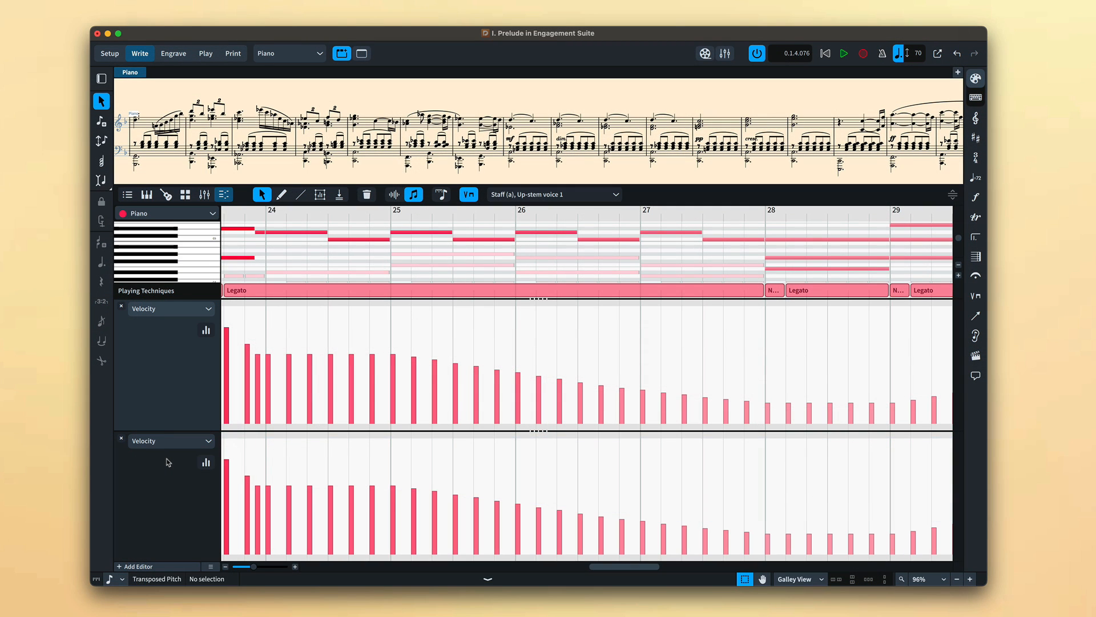
Marquee-select the flute's CC 1 points across bars 40–41 in Finding the Way.
{"action": "left_click", "coordinate": [205, 462]}
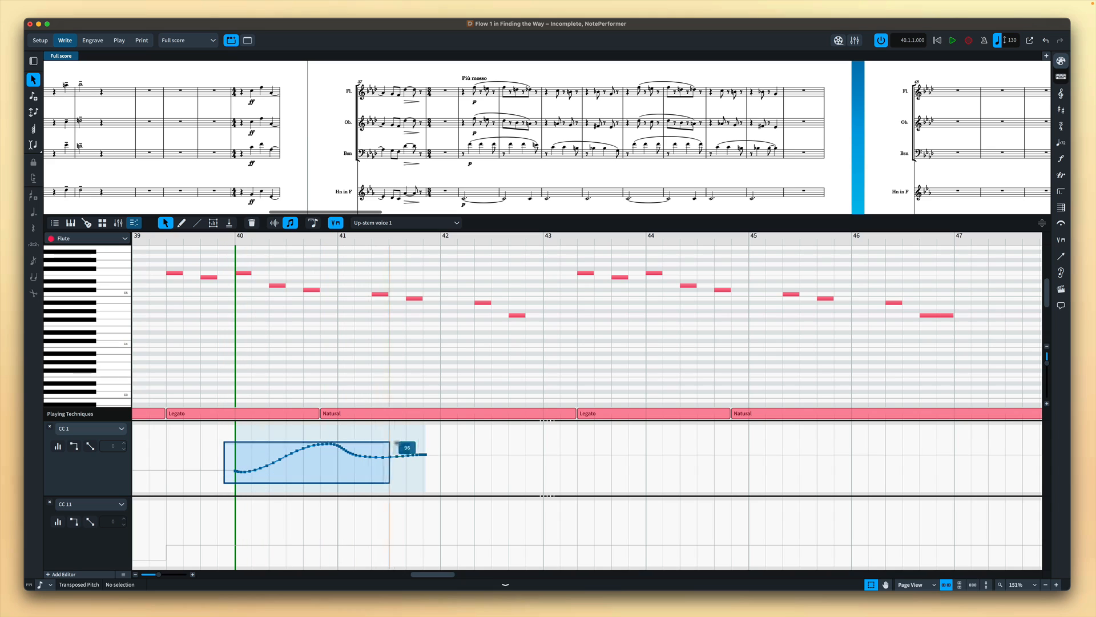
Copy the selected CC 1 points and paste them into the flute's CC 11 lane.
{"action": "key", "text": "cmd+c"}
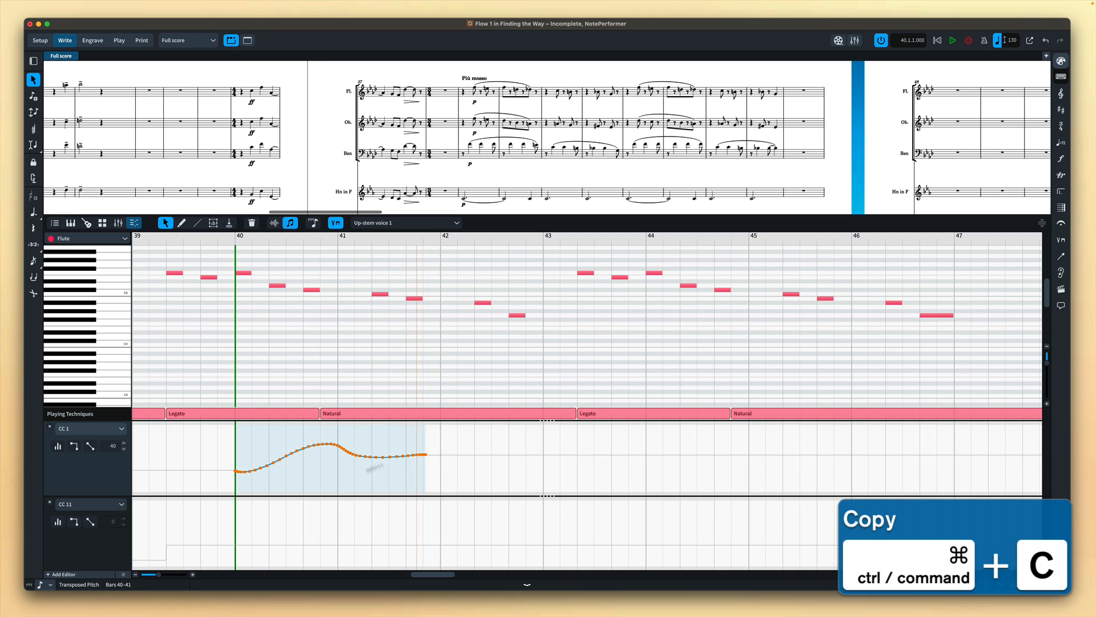
{"action": "key", "text": "cmd+v"}
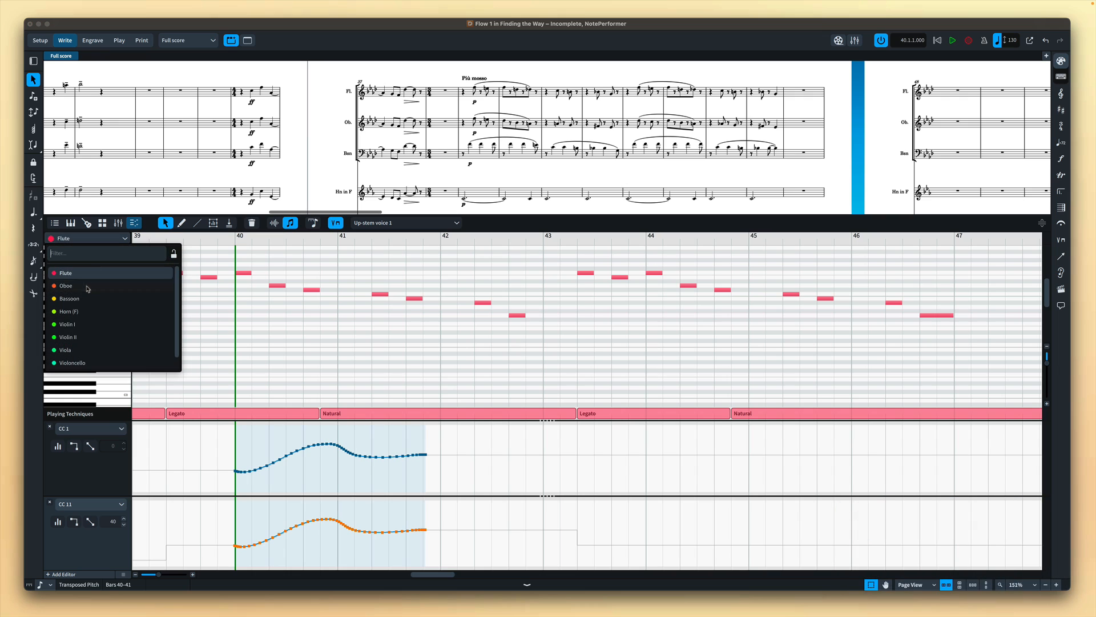
{"action": "left_click", "coordinate": [65, 285]}
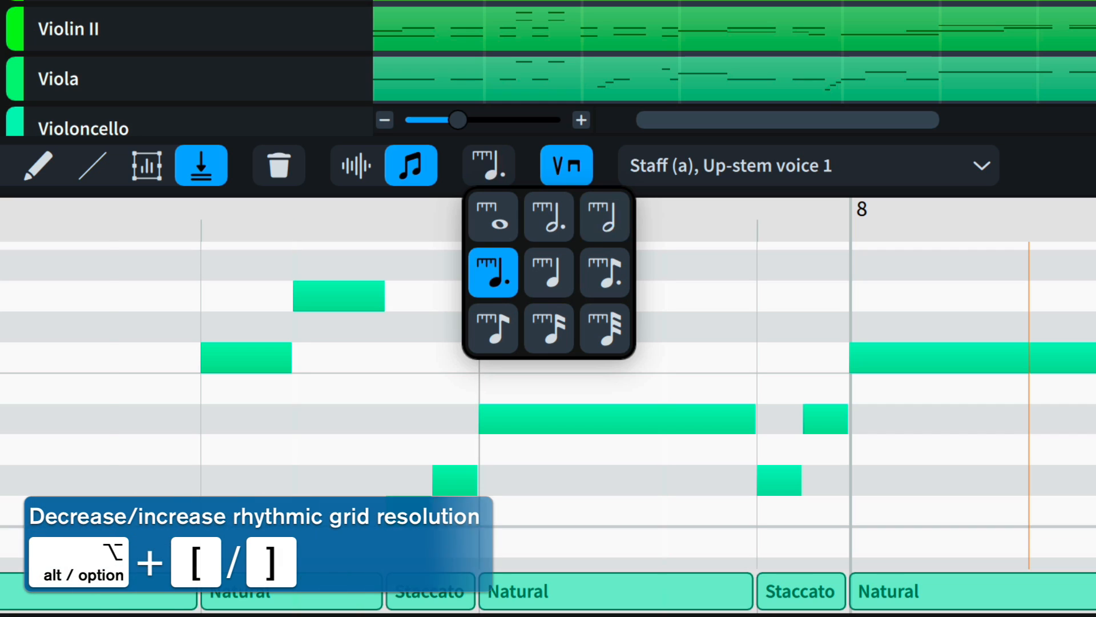
Cycle the Key Editor through the Draw, Transform and Insert tools with Alt/Option+Shift shortcuts.
{"action": "left_click", "coordinate": [604, 329]}
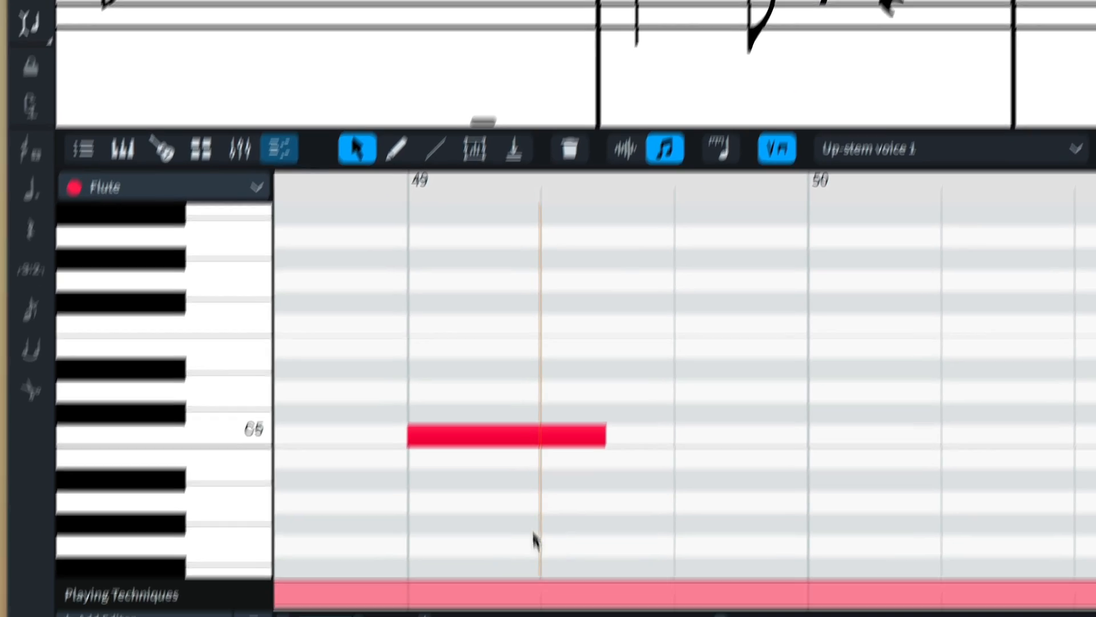
{"action": "left_click", "coordinate": [508, 434]}
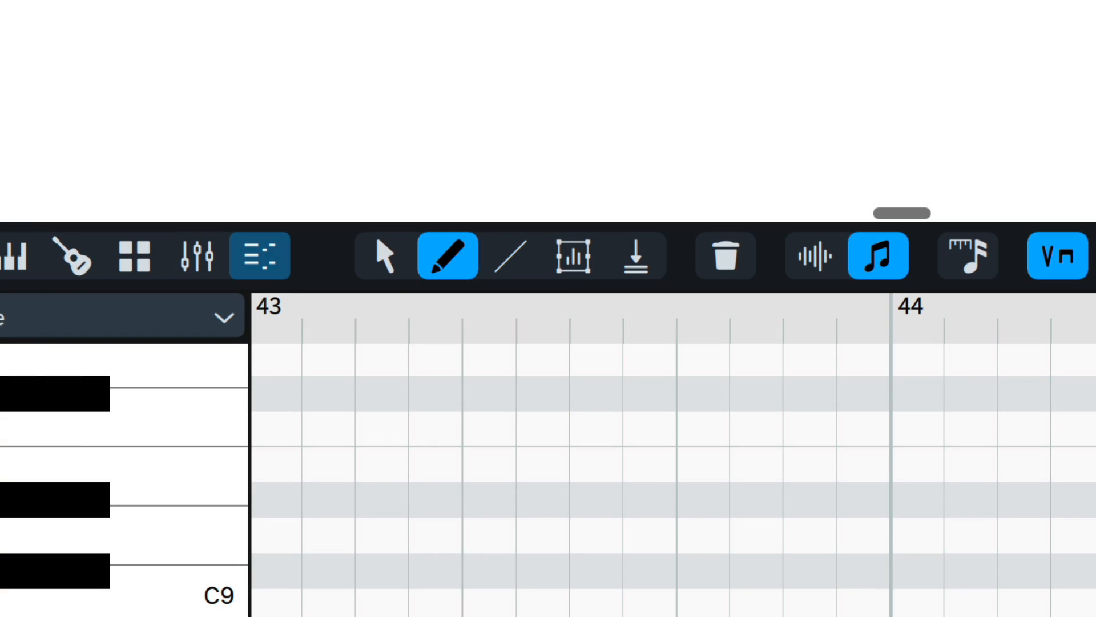
{"action": "left_click", "coordinate": [572, 255]}
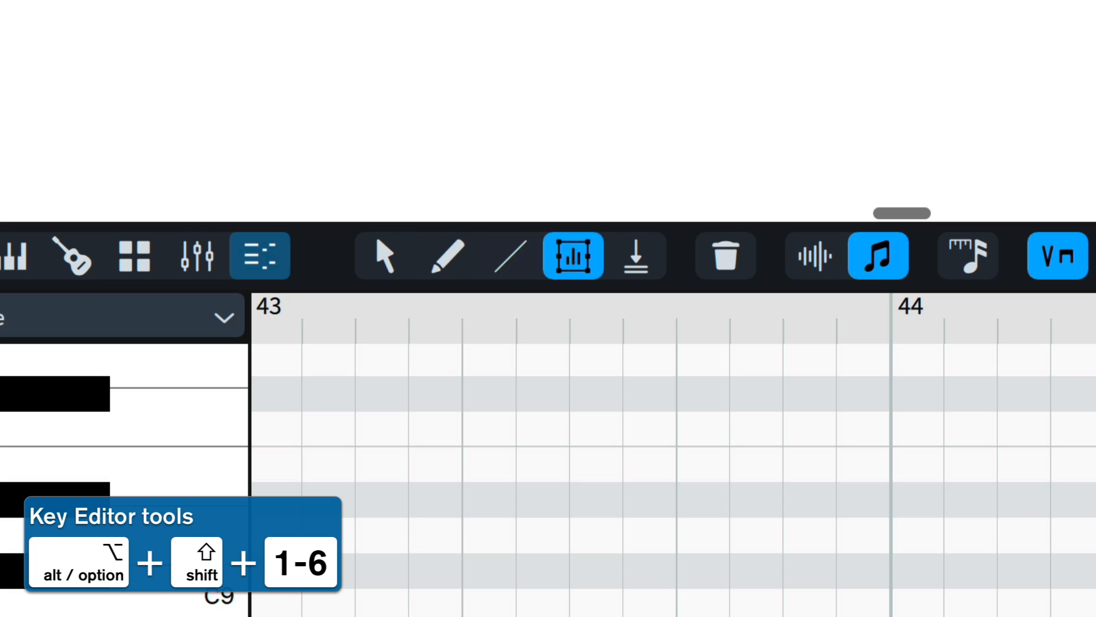
{"action": "left_click", "coordinate": [635, 255]}
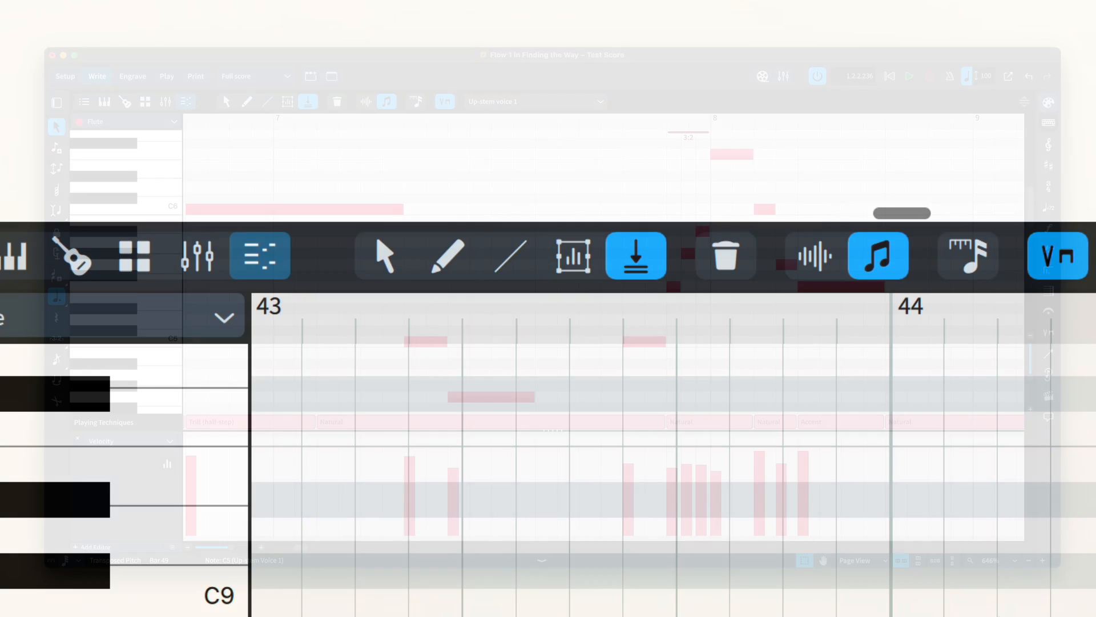